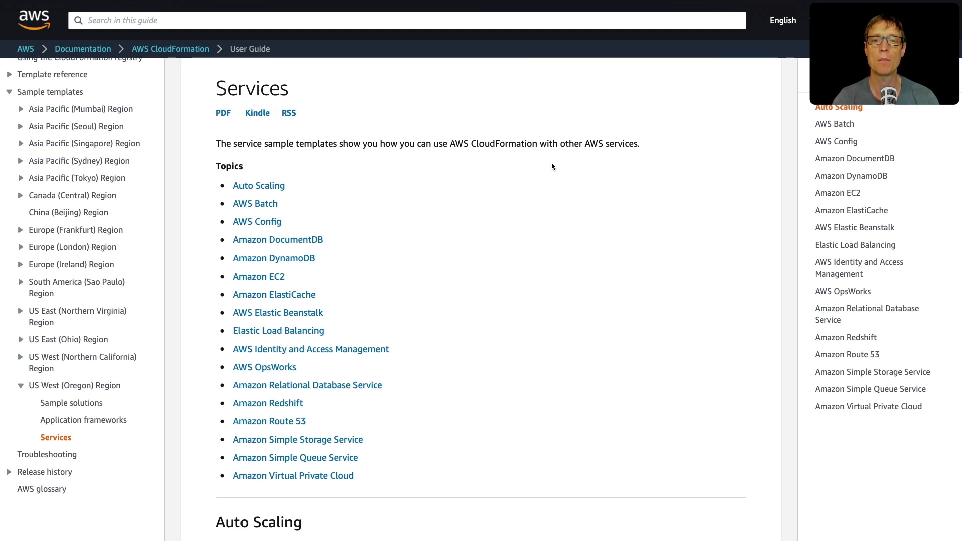
{"action": "mouse_move", "coordinate": [448, 254]}
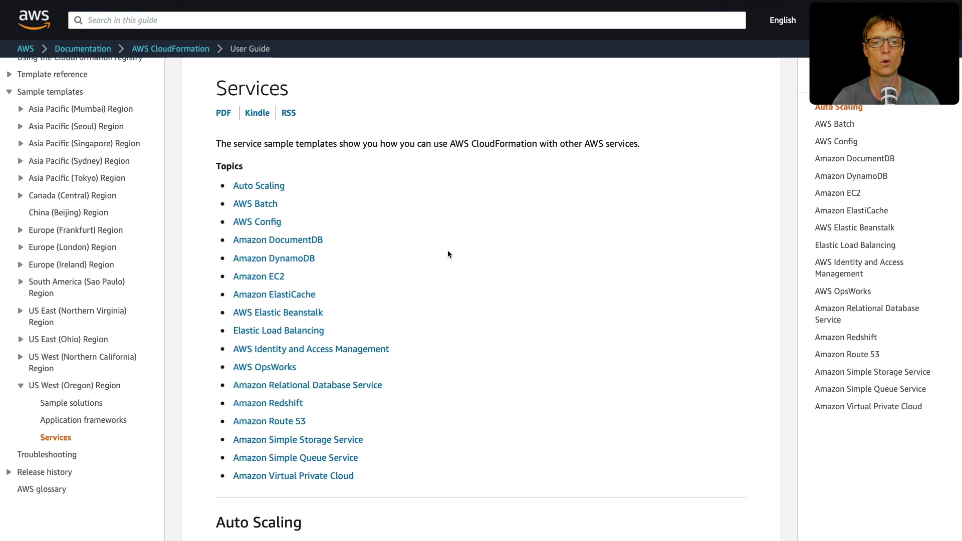
Scroll the Services sample templates page past Auto Scaling to the Elastic Load Balancing section.
{"action": "scroll", "scroll_direction": "down", "scroll_amount": 3}
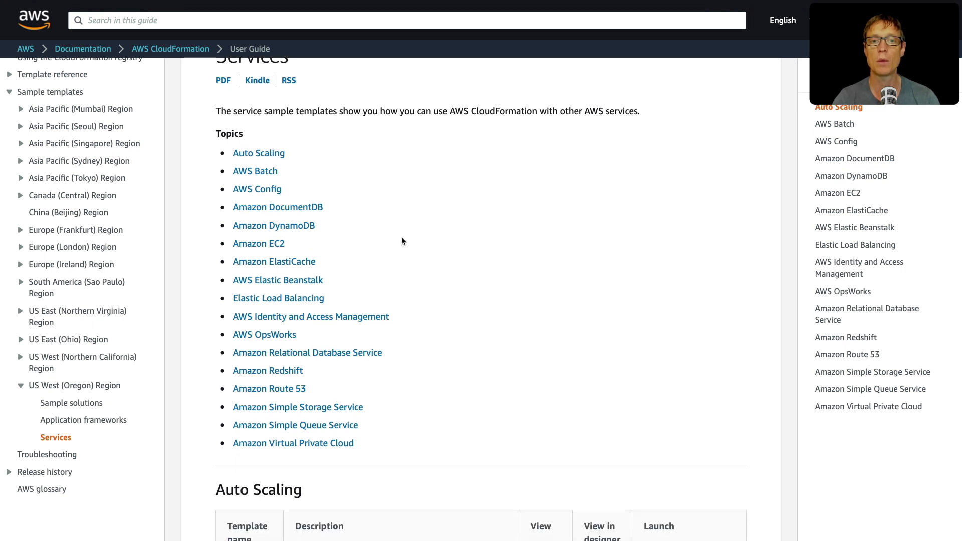
{"action": "scroll", "scroll_direction": "down", "scroll_amount": 3}
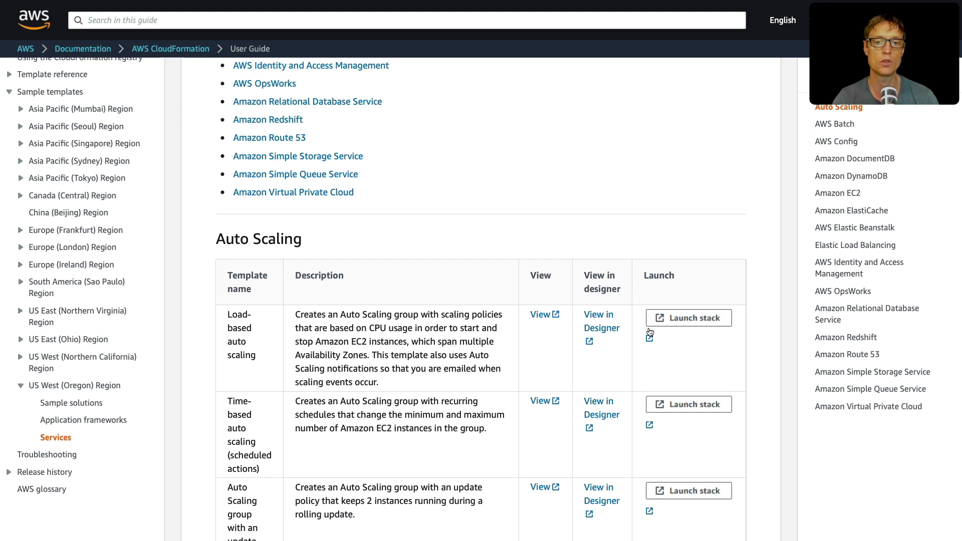
{"action": "scroll", "scroll_direction": "down", "scroll_amount": 3}
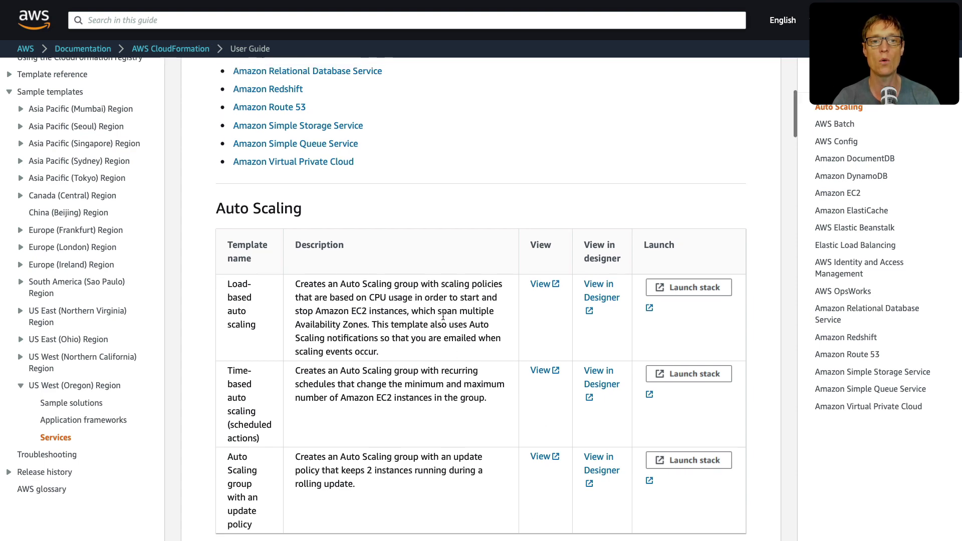
{"action": "scroll", "scroll_direction": "down", "scroll_amount": 3}
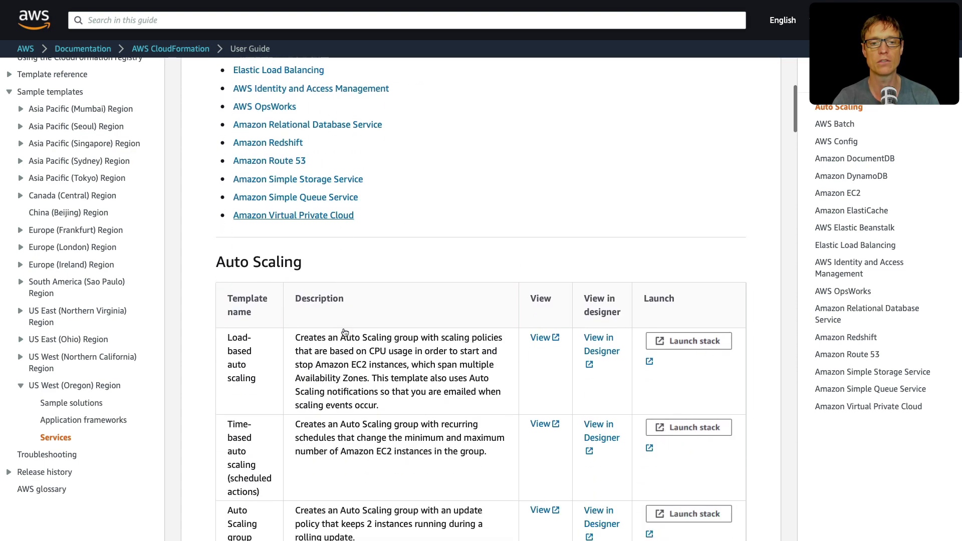
{"action": "scroll", "scroll_direction": "down", "scroll_amount": 3}
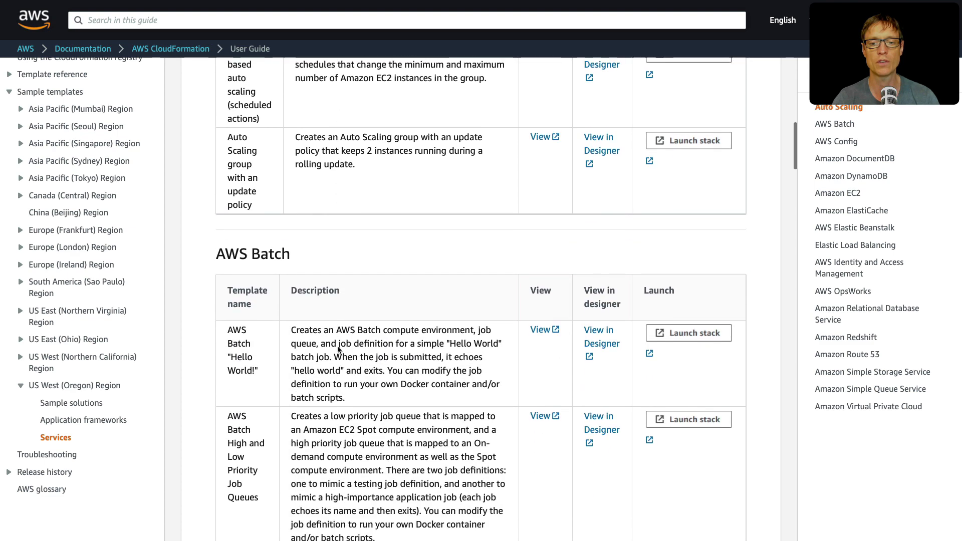
{"action": "scroll", "scroll_direction": "down", "scroll_amount": 3}
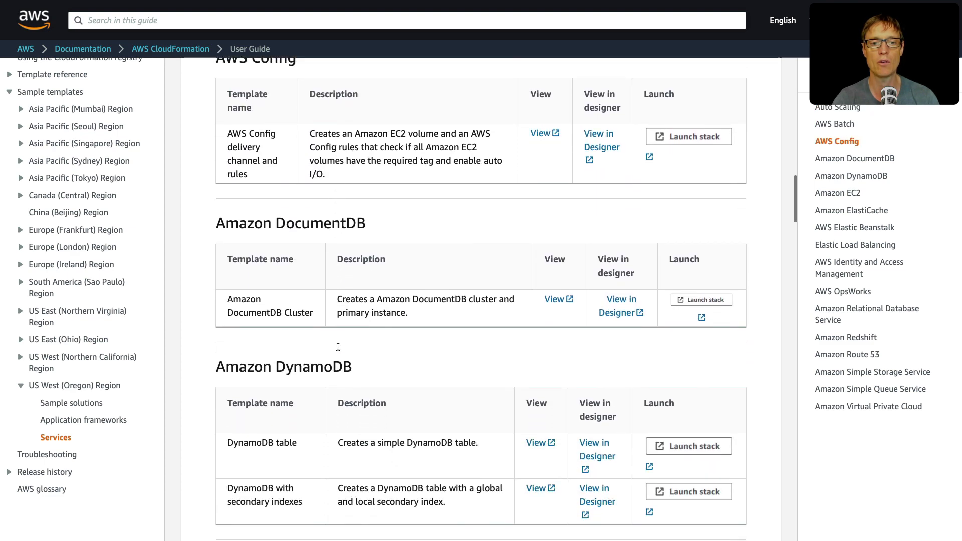
{"action": "scroll", "scroll_direction": "down", "scroll_amount": 3}
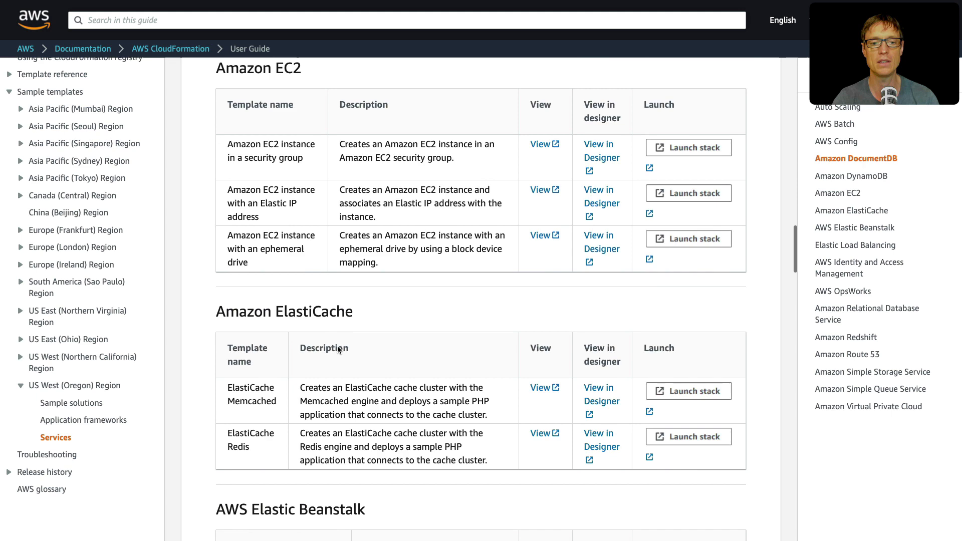
{"action": "scroll", "scroll_direction": "down", "scroll_amount": 3}
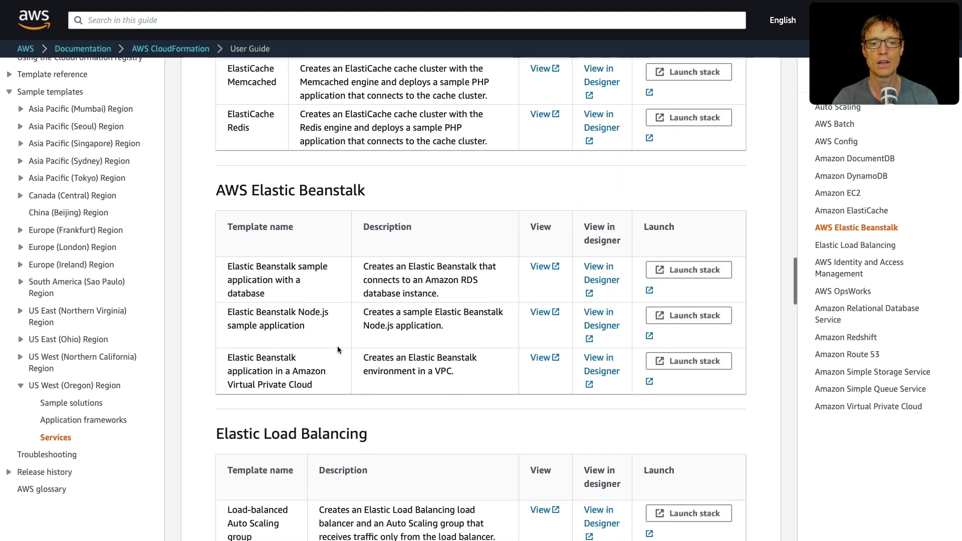
{"action": "scroll", "scroll_direction": "down", "scroll_amount": 3}
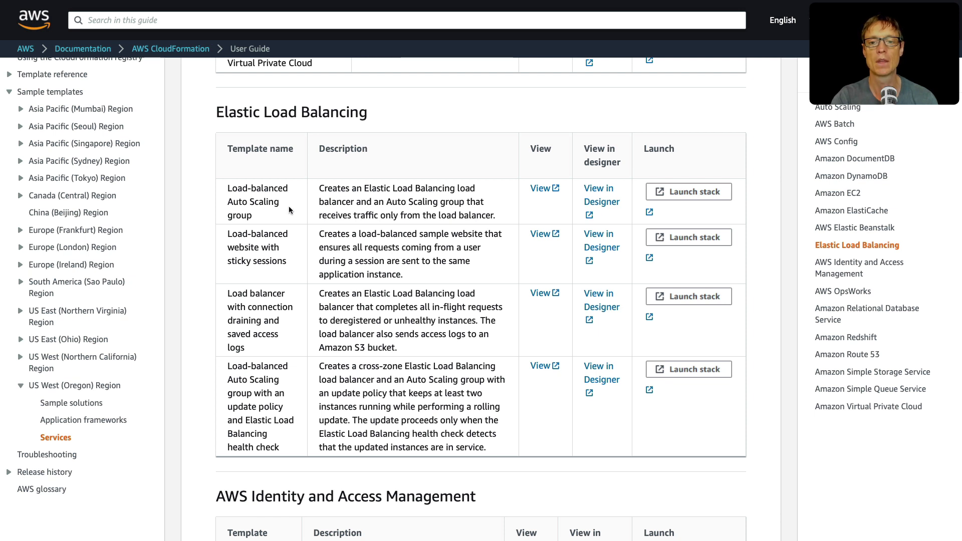
{"action": "mouse_move", "coordinate": [598, 193]}
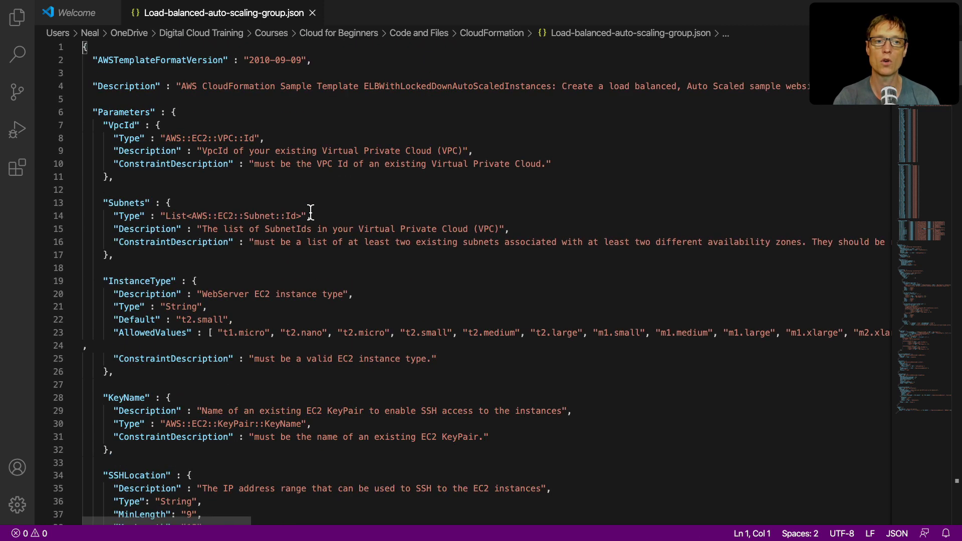
Scroll through the template's Parameters and Mappings into its Resources.
{"action": "scroll", "scroll_direction": "down", "scroll_amount": 3}
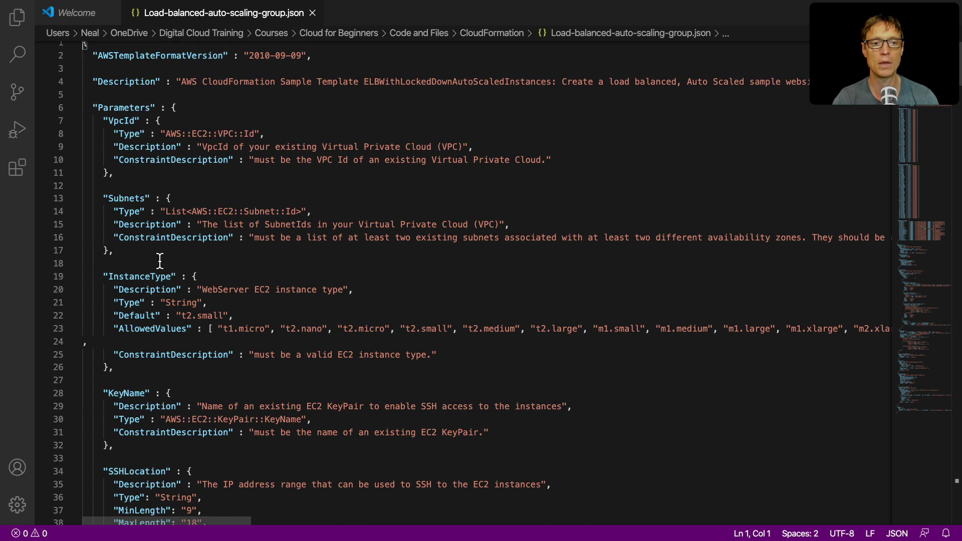
{"action": "scroll", "scroll_direction": "down", "scroll_amount": 3}
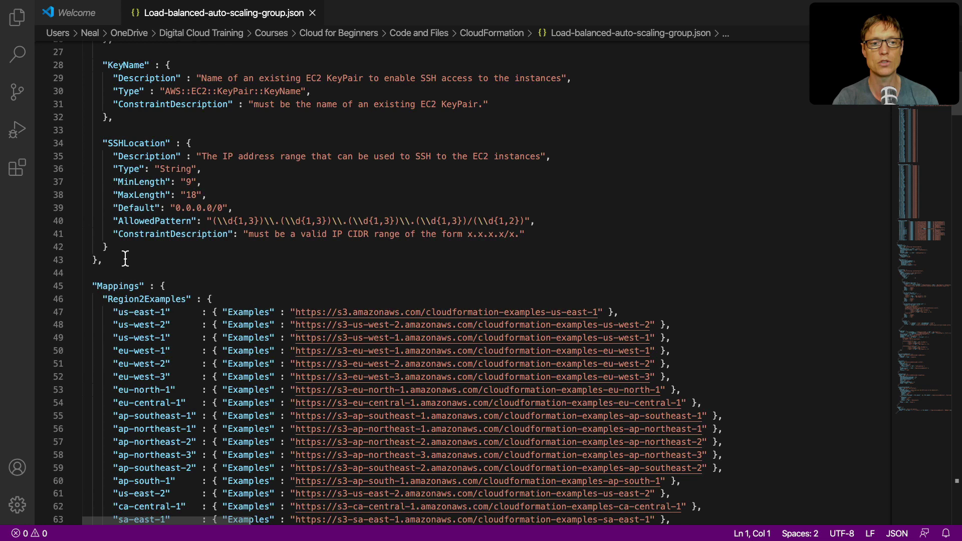
{"action": "scroll", "scroll_direction": "down", "scroll_amount": 3}
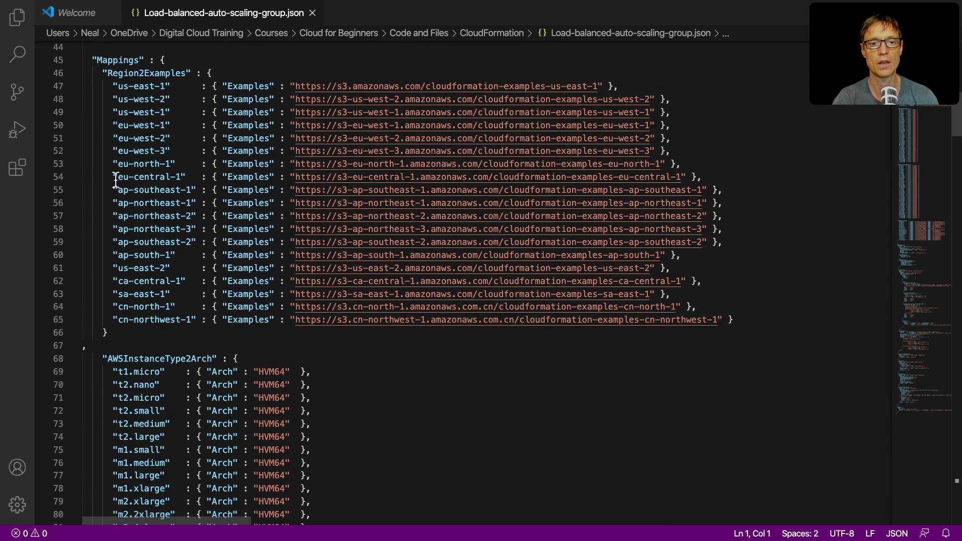
{"action": "mouse_move", "coordinate": [171, 151]}
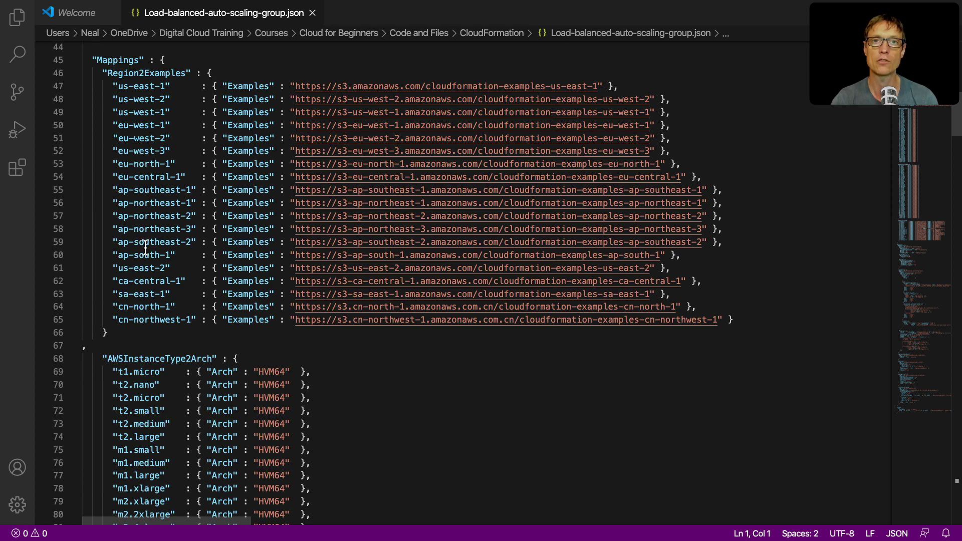
{"action": "mouse_move", "coordinate": [220, 187]}
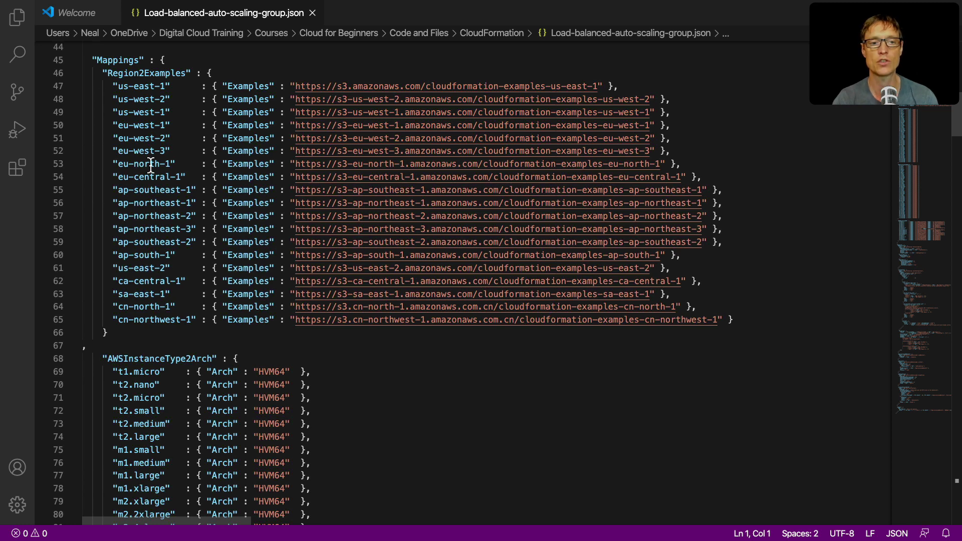
{"action": "scroll", "scroll_direction": "down", "scroll_amount": 3}
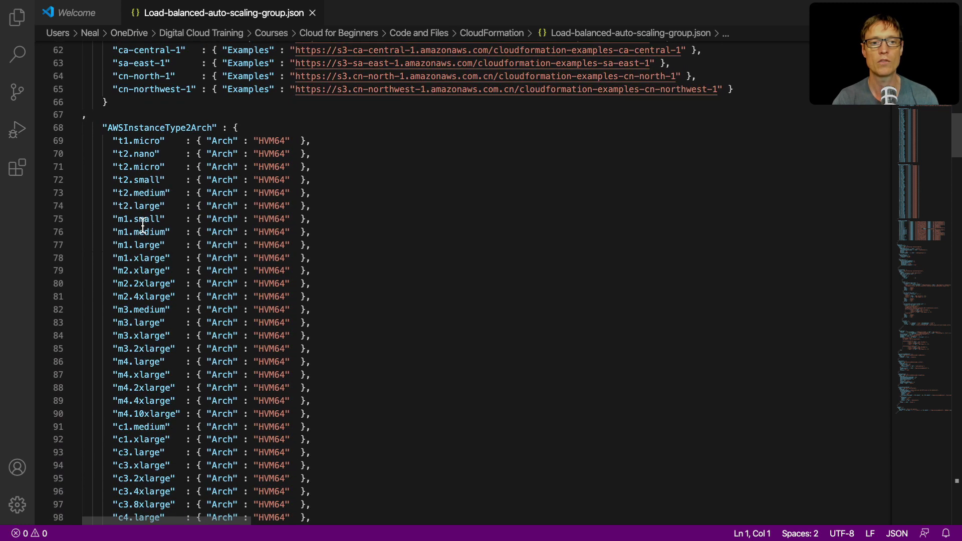
{"action": "mouse_move", "coordinate": [174, 129]}
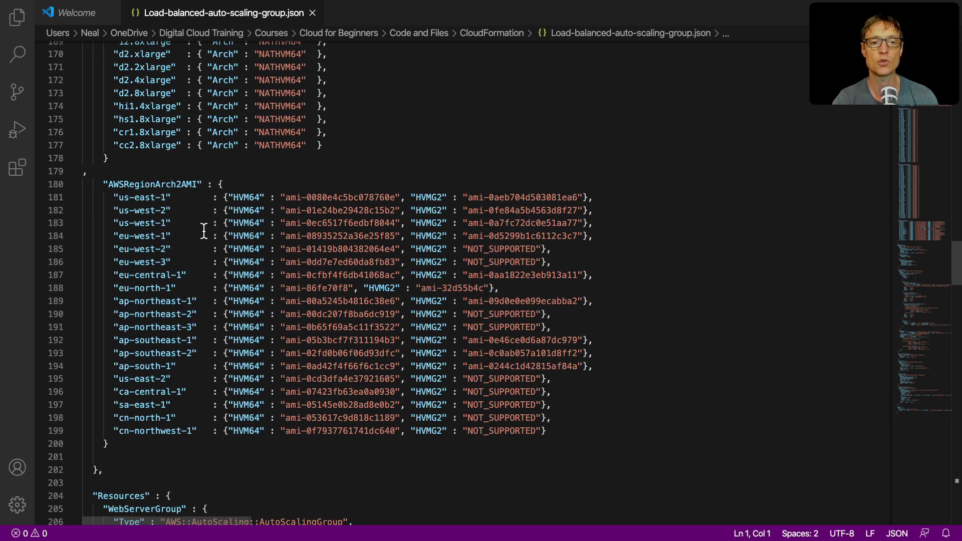
{"action": "scroll", "scroll_direction": "down", "scroll_amount": 3}
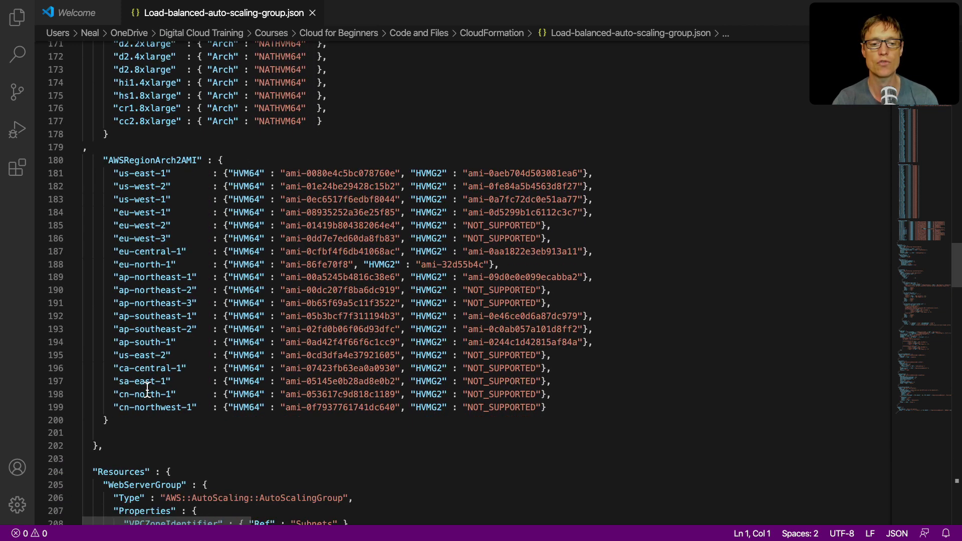
Continue through the Resources down to the website URL in the Outputs section.
{"action": "scroll", "scroll_direction": "down", "scroll_amount": 3}
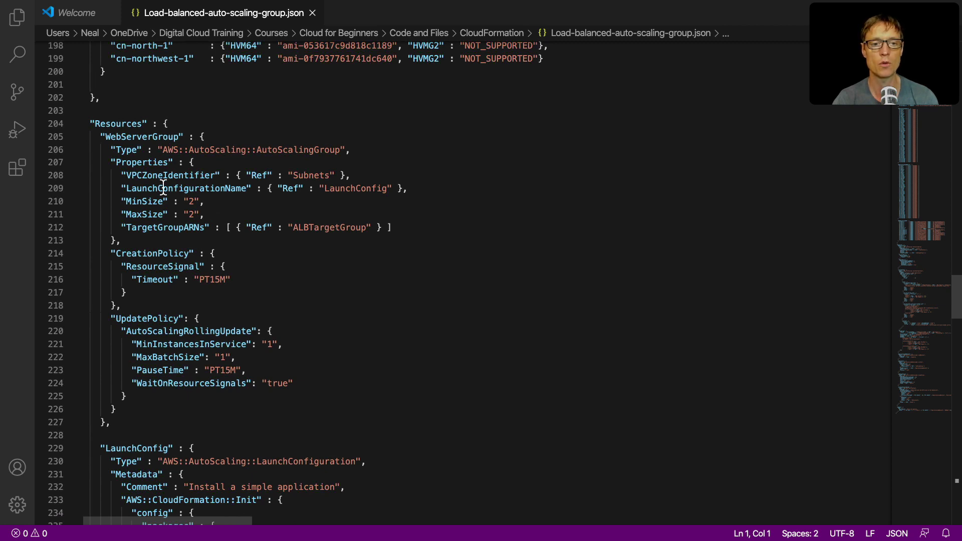
{"action": "scroll", "scroll_direction": "down", "scroll_amount": 3}
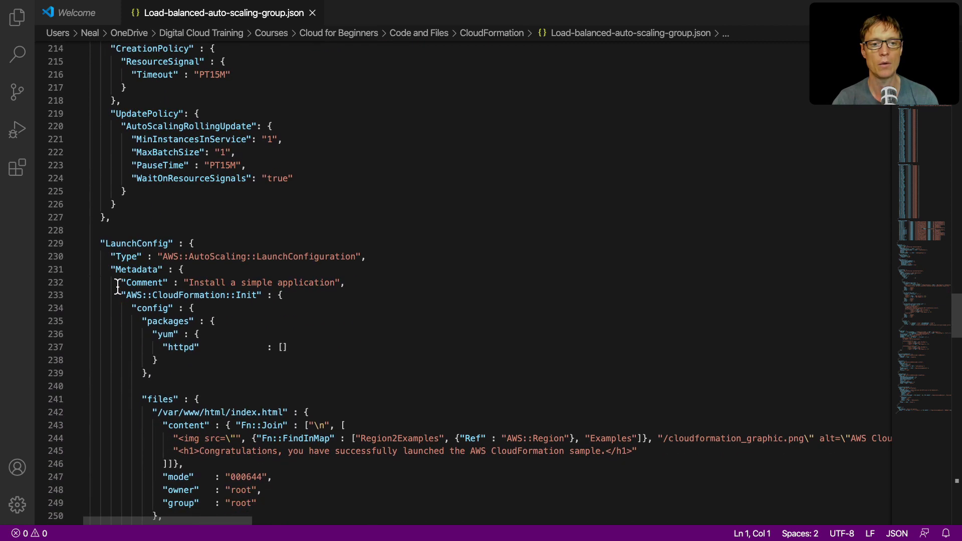
{"action": "scroll", "scroll_direction": "down", "scroll_amount": 3}
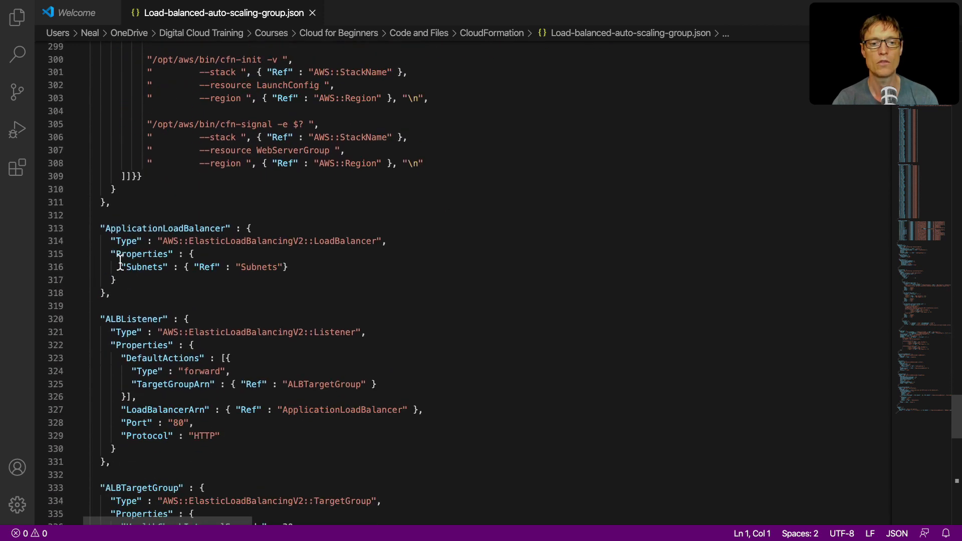
{"action": "scroll", "scroll_direction": "down", "scroll_amount": 3}
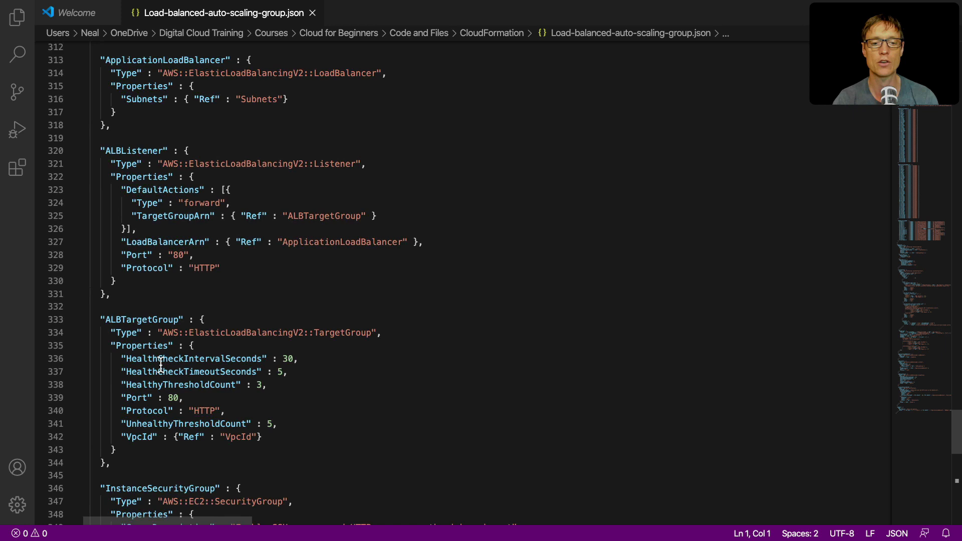
{"action": "scroll", "scroll_direction": "down", "scroll_amount": 3}
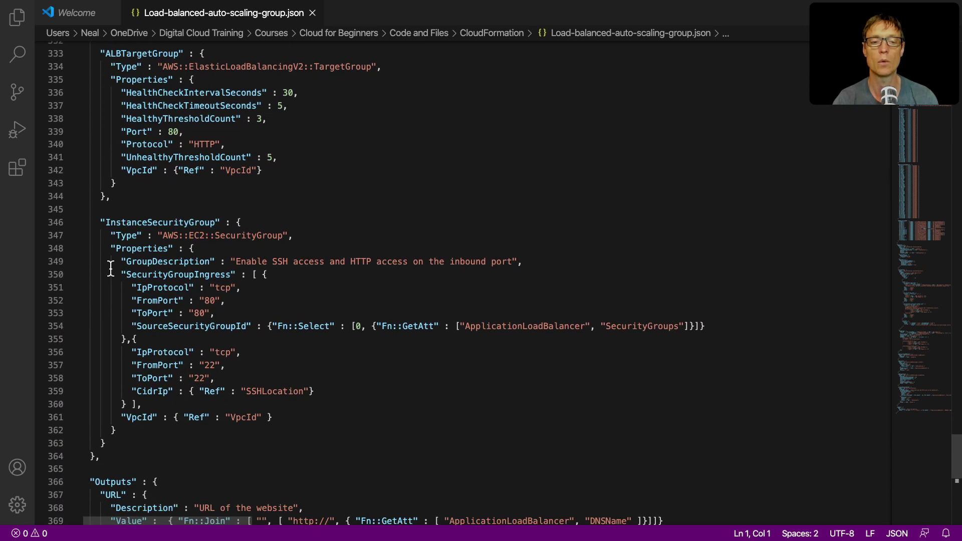
{"action": "scroll", "scroll_direction": "down", "scroll_amount": 3}
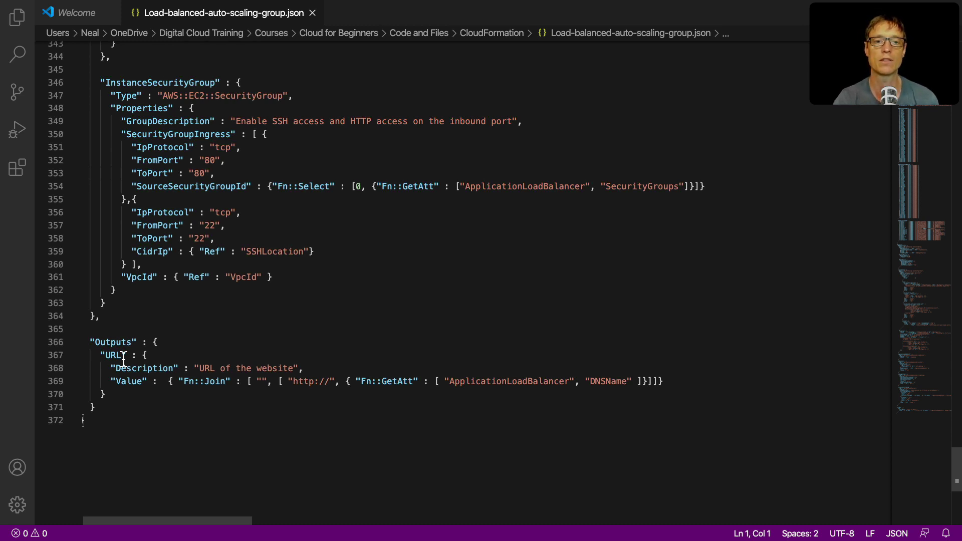
{"action": "mouse_move", "coordinate": [317, 291]}
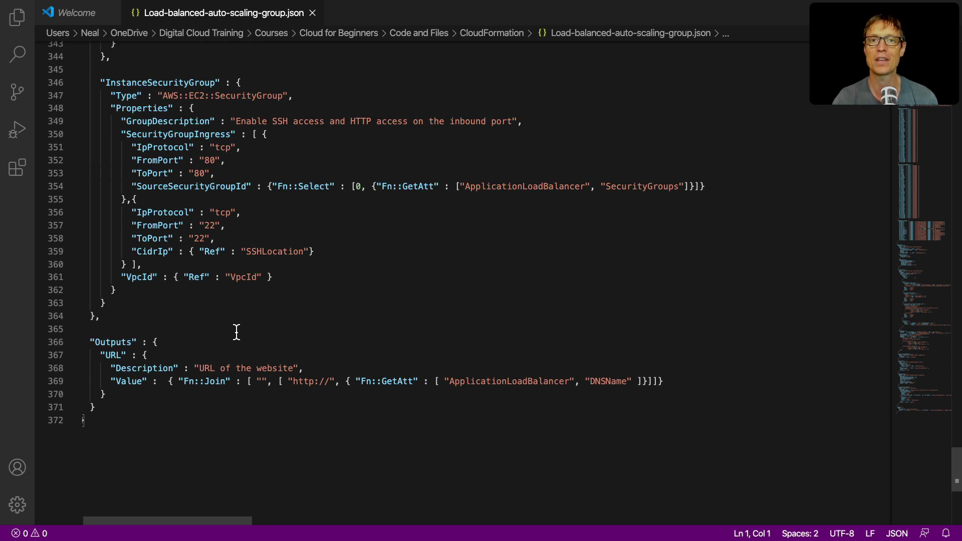
{"action": "mouse_move", "coordinate": [412, 531]}
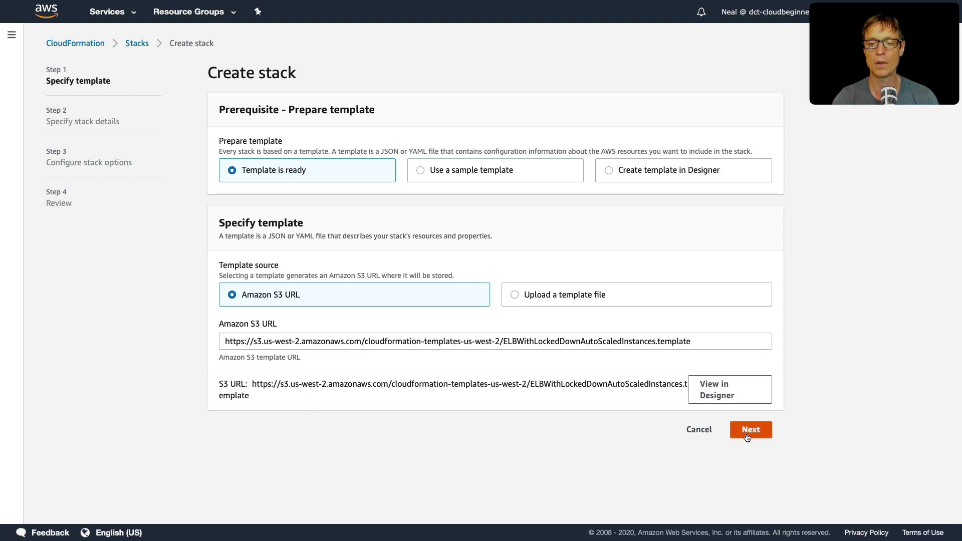
{"action": "mouse_move", "coordinate": [612, 449]}
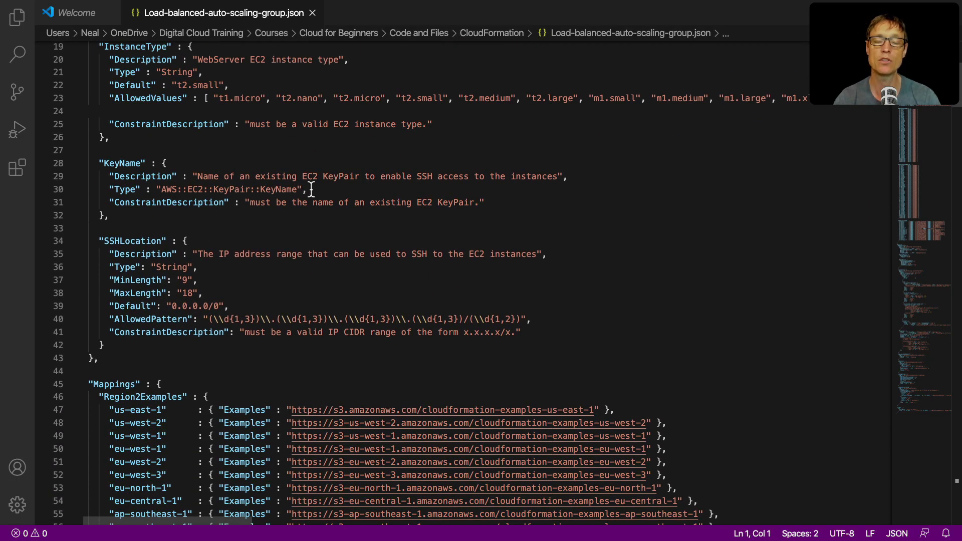
{"action": "mouse_move", "coordinate": [207, 207]}
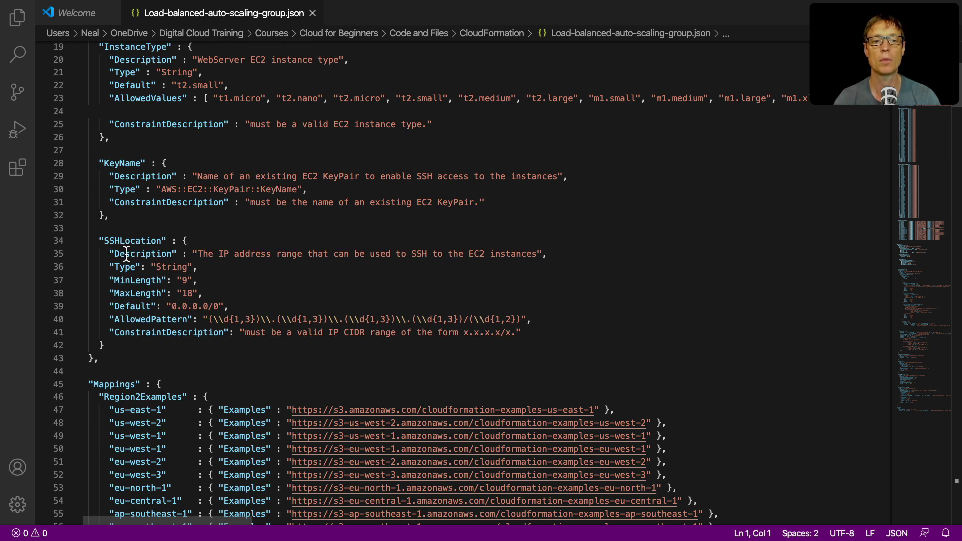
{"action": "mouse_move", "coordinate": [203, 184]}
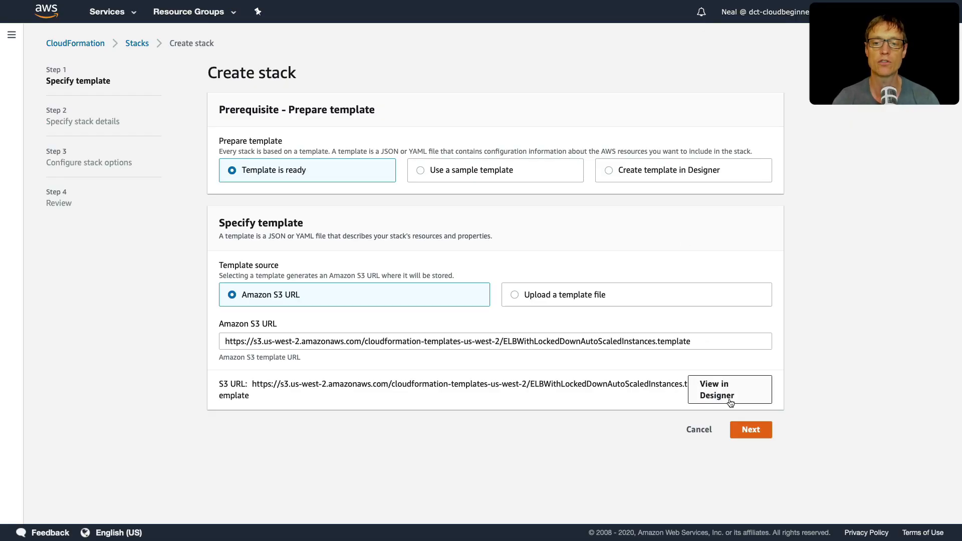
{"action": "mouse_move", "coordinate": [124, 15]}
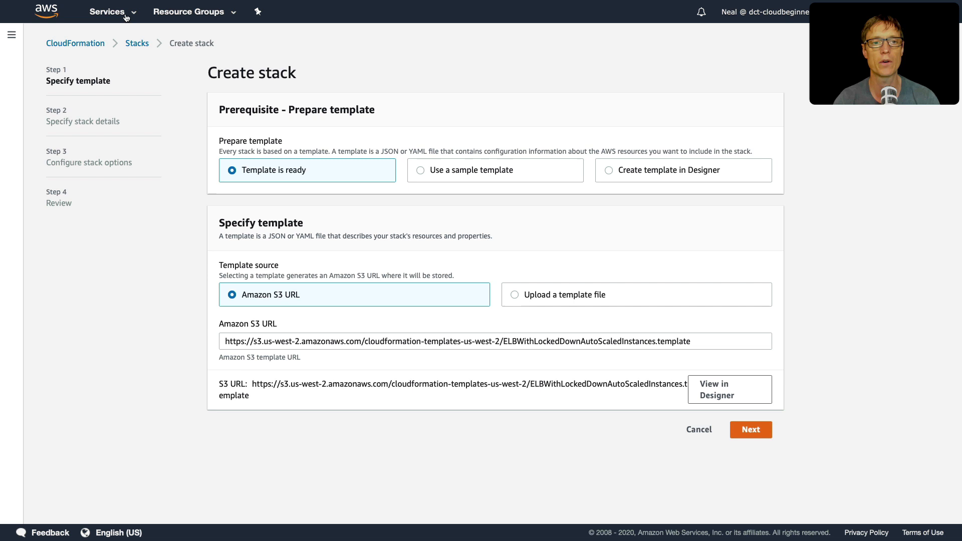
Switch from CloudFormation to the EC2 console via the Services menu.
{"action": "left_click", "coordinate": [108, 11]}
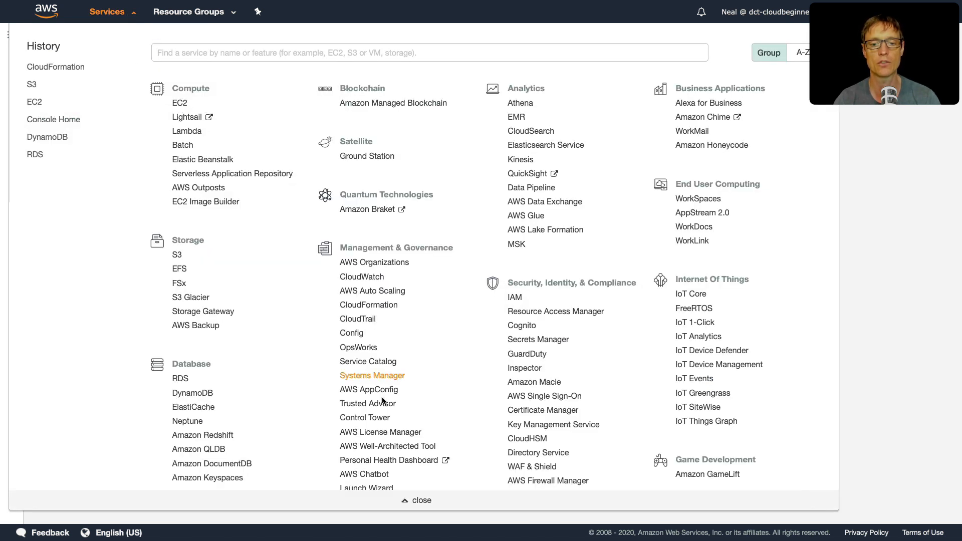
{"action": "left_click", "coordinate": [179, 102]}
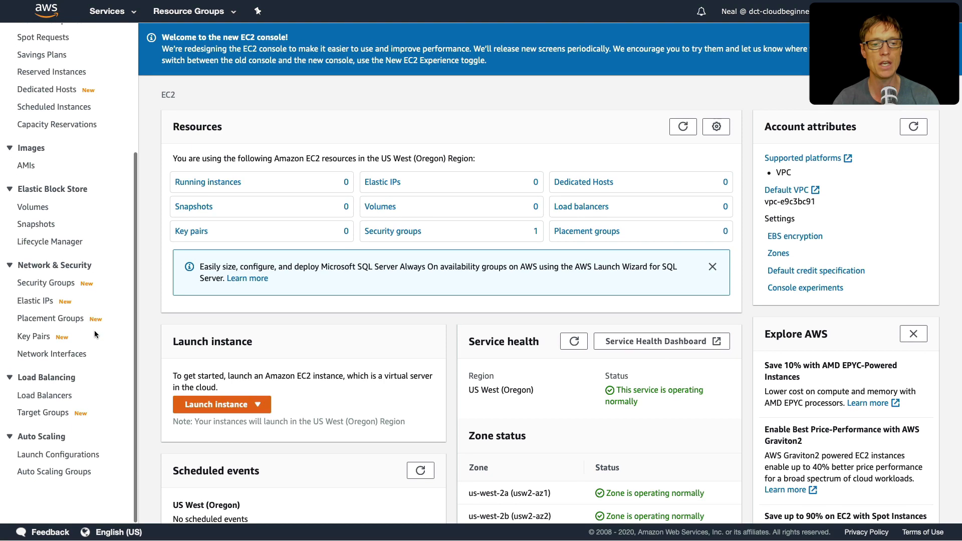
Create a pem key pair named Oregon-KP and allow its private key download.
{"action": "left_click", "coordinate": [34, 337]}
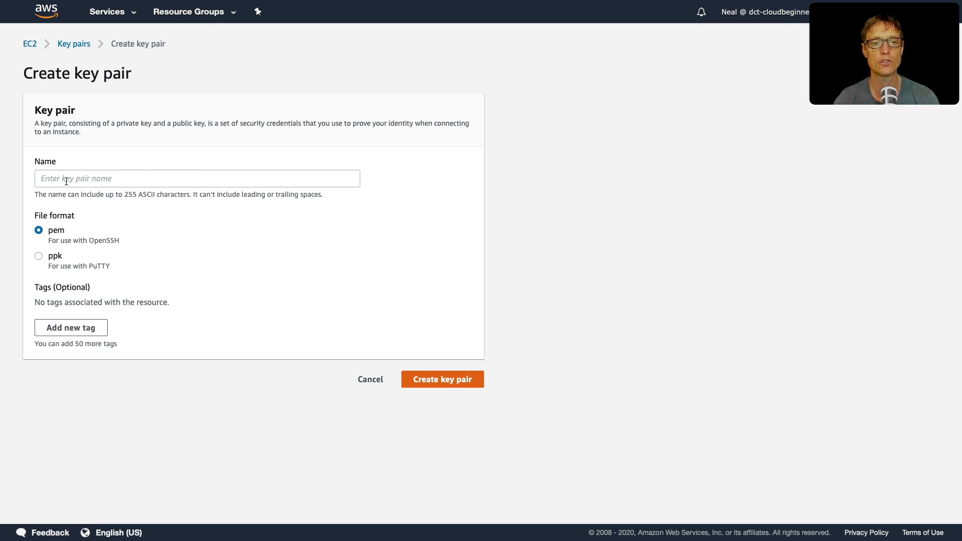
{"action": "left_click", "coordinate": [198, 178]}
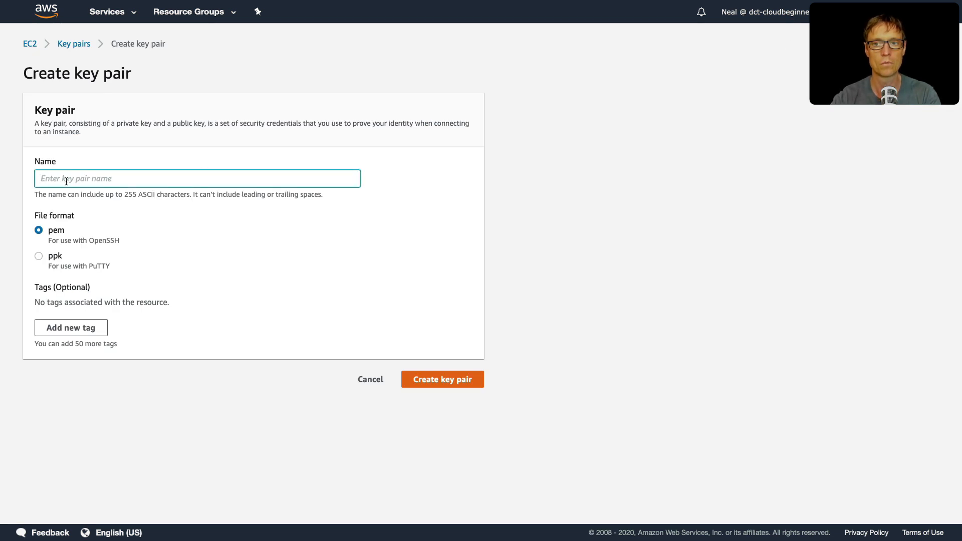
{"action": "type", "text": "Oregon="}
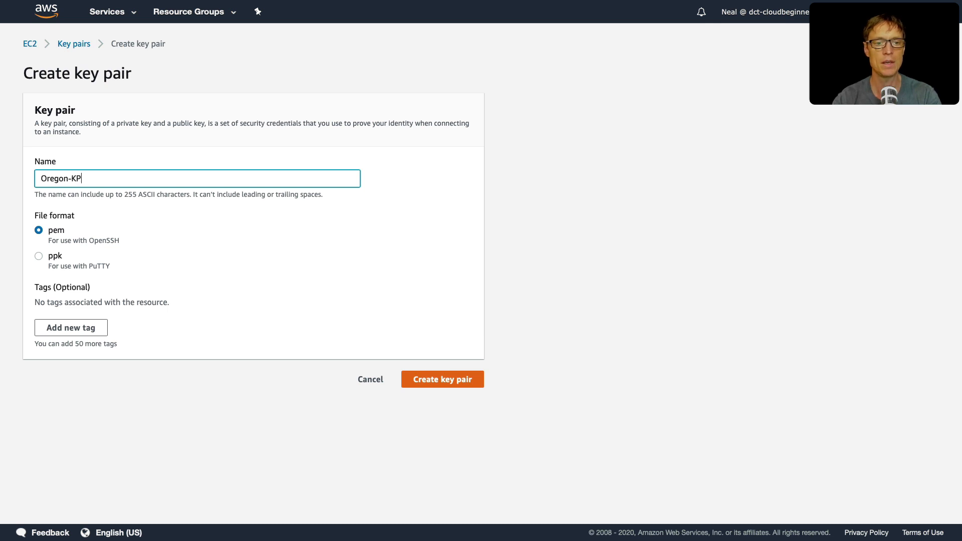
{"action": "mouse_move", "coordinate": [42, 252]}
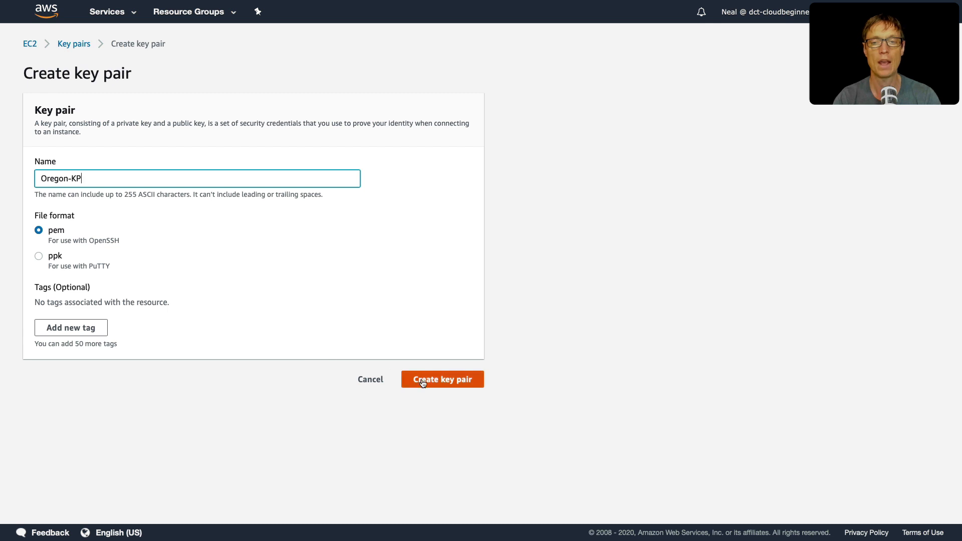
{"action": "left_click", "coordinate": [442, 379]}
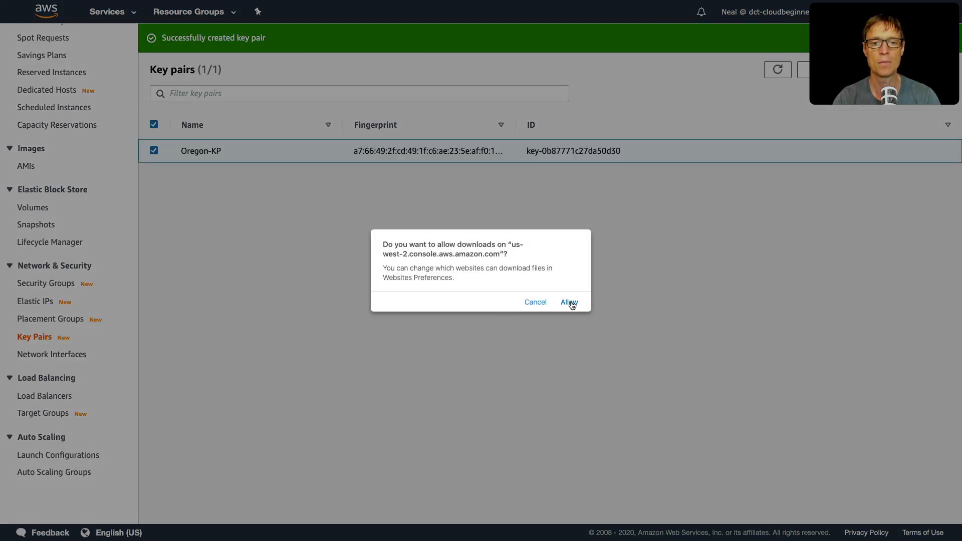
{"action": "left_click", "coordinate": [567, 302]}
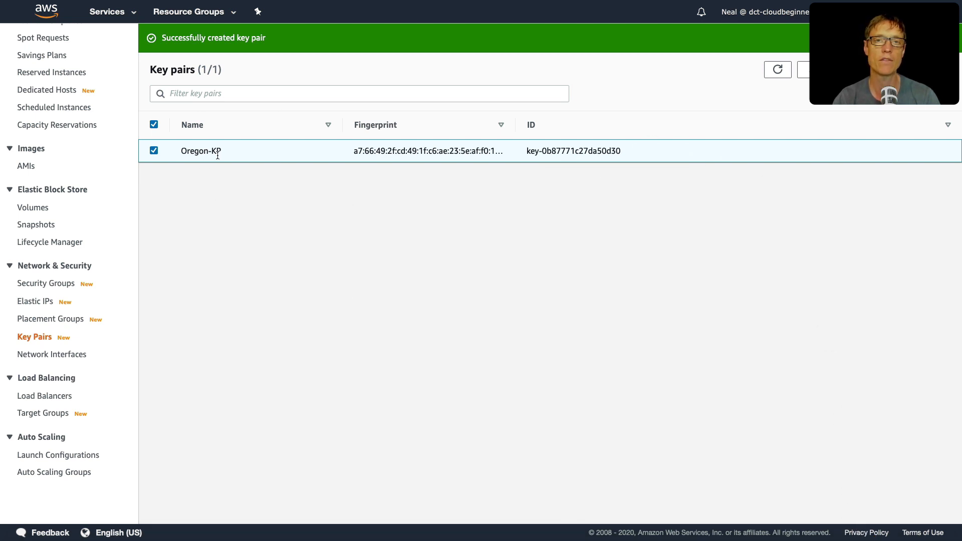
{"action": "mouse_move", "coordinate": [431, 35]}
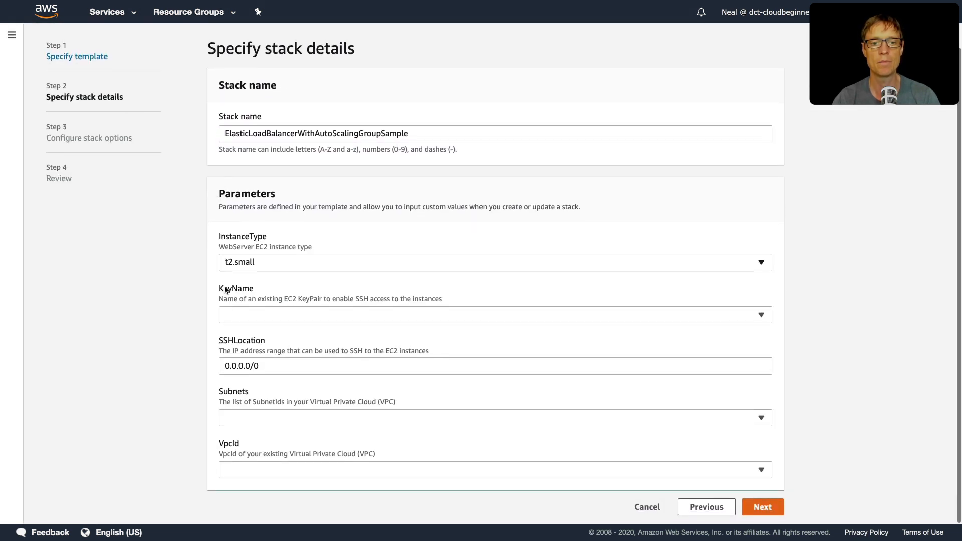
Choose Oregon-KP as the key pair and t2.micro as the instance type.
{"action": "left_click", "coordinate": [494, 313]}
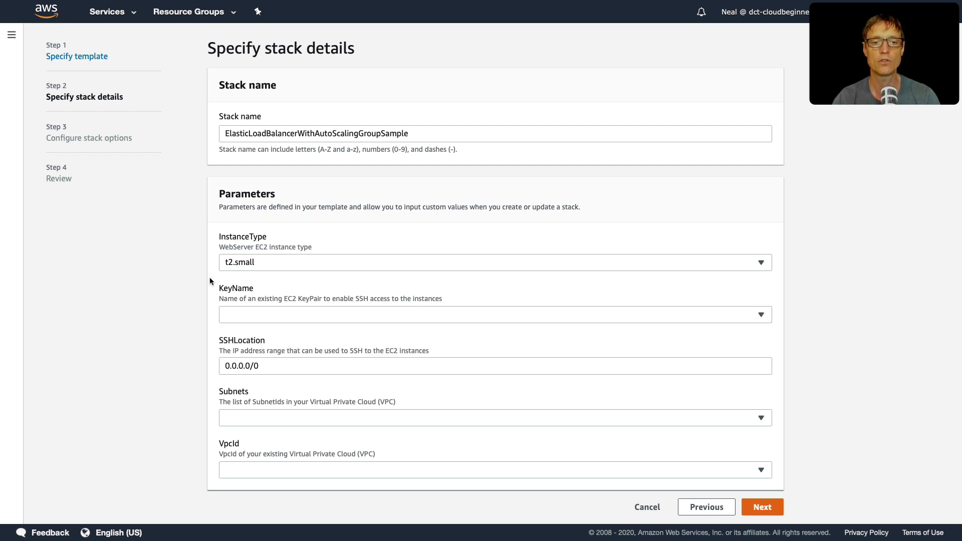
{"action": "left_click", "coordinate": [494, 314]}
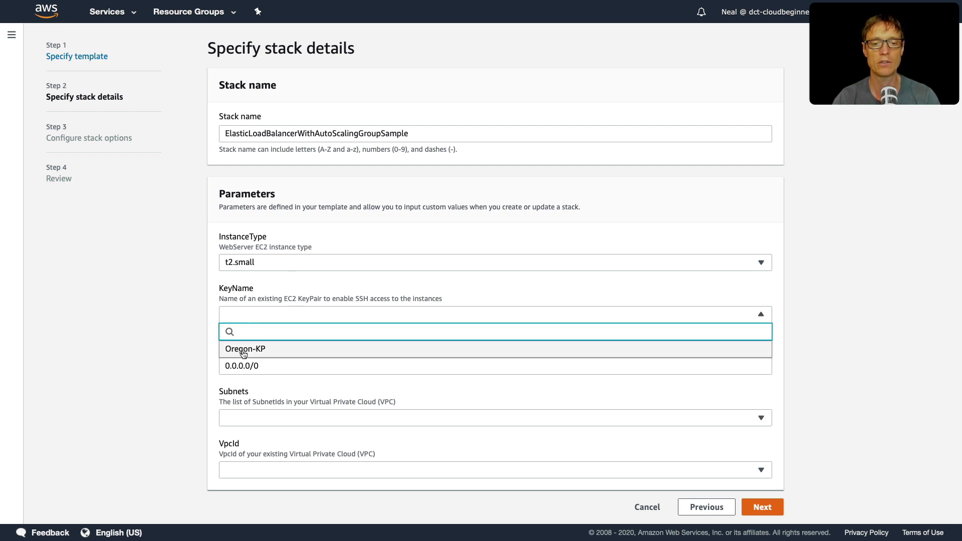
{"action": "left_click", "coordinate": [244, 349]}
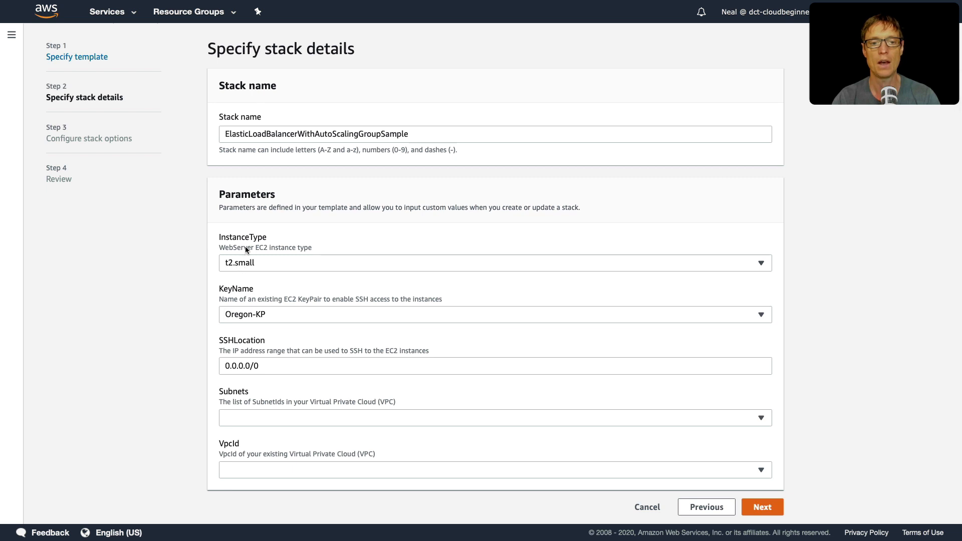
{"action": "mouse_move", "coordinate": [261, 278]}
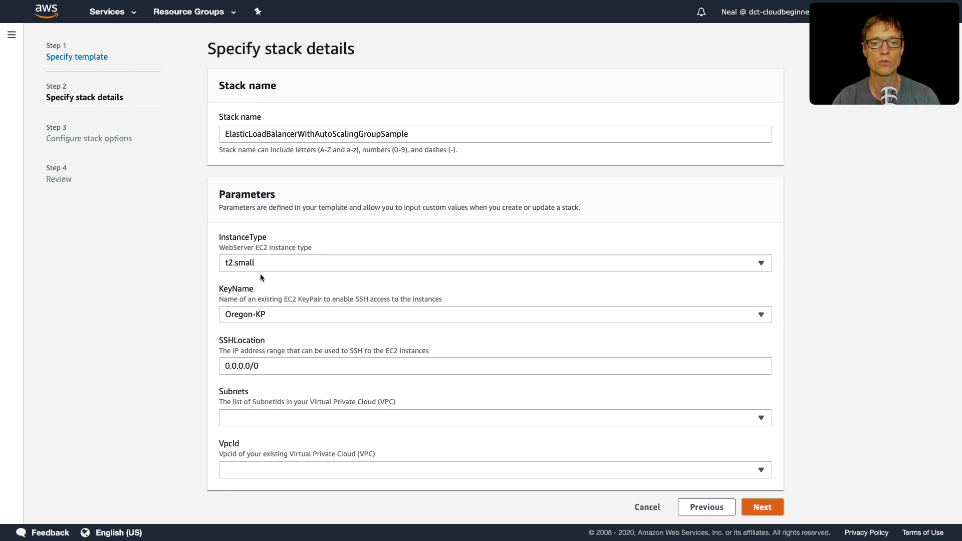
{"action": "left_click", "coordinate": [494, 263]}
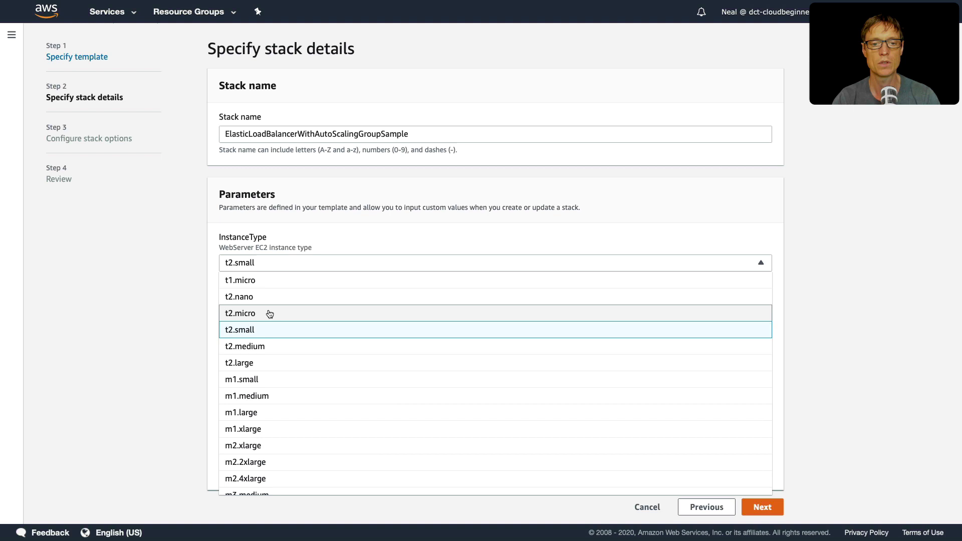
{"action": "left_click", "coordinate": [240, 313]}
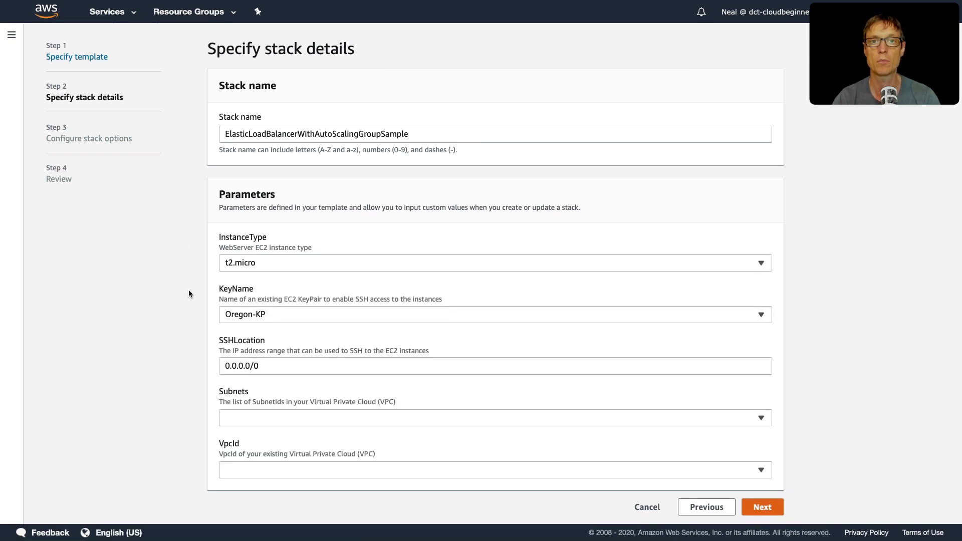
{"action": "mouse_move", "coordinate": [214, 380]}
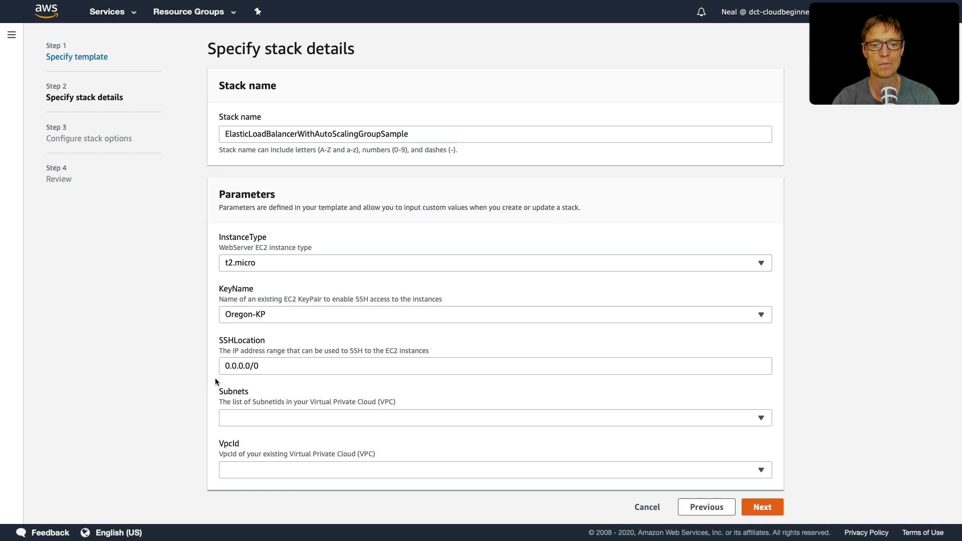
{"action": "mouse_move", "coordinate": [257, 380]}
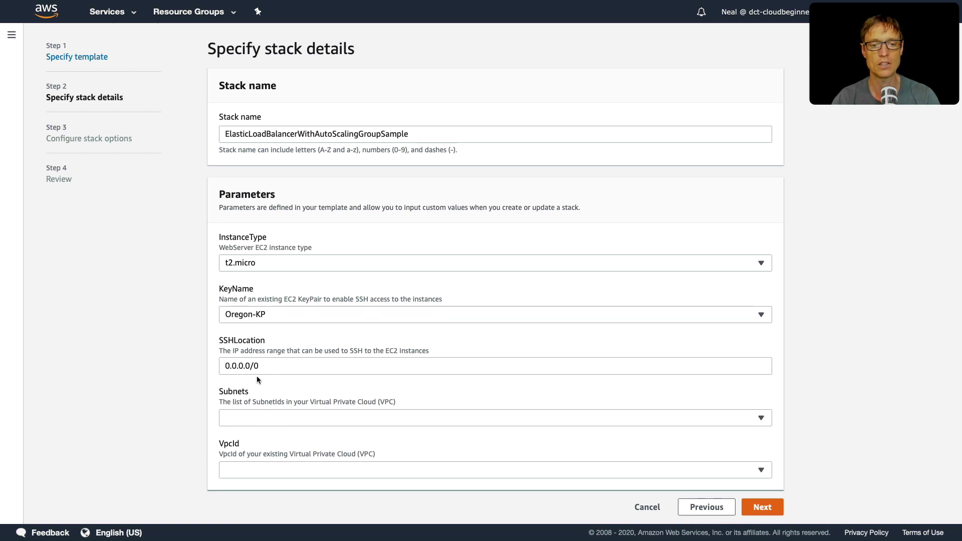
Add the 172.31.48.0/20 subnet and continue to the stack options step.
{"action": "left_click", "coordinate": [287, 350]}
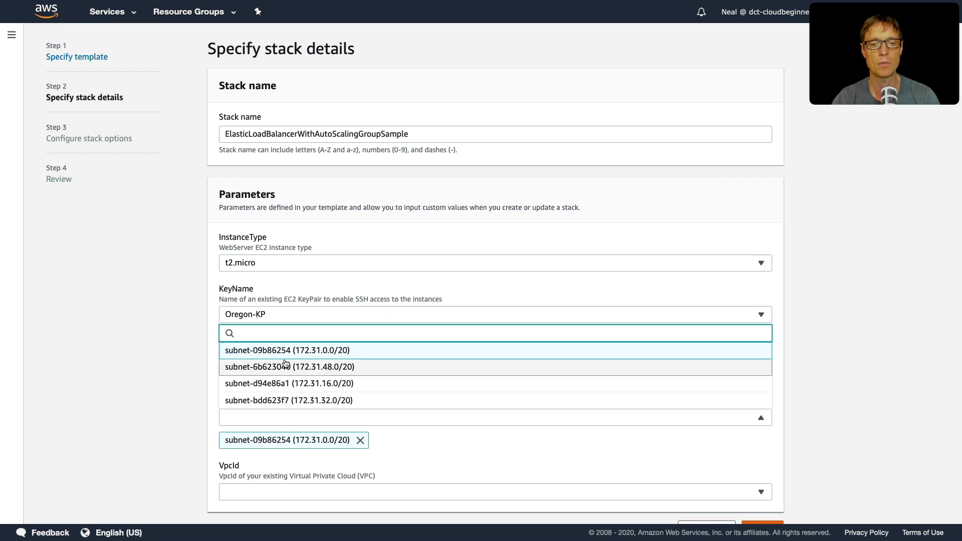
{"action": "left_click", "coordinate": [287, 367]}
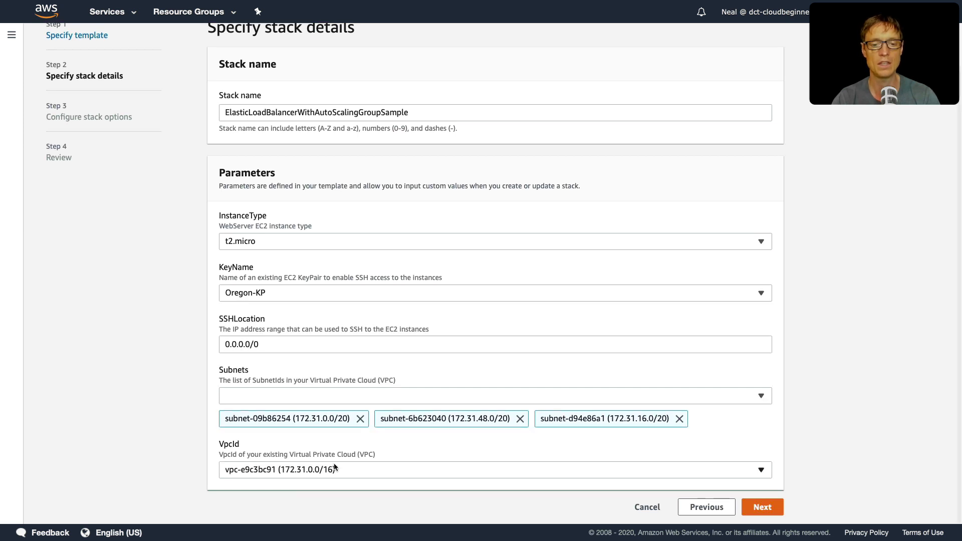
{"action": "left_click", "coordinate": [762, 507]}
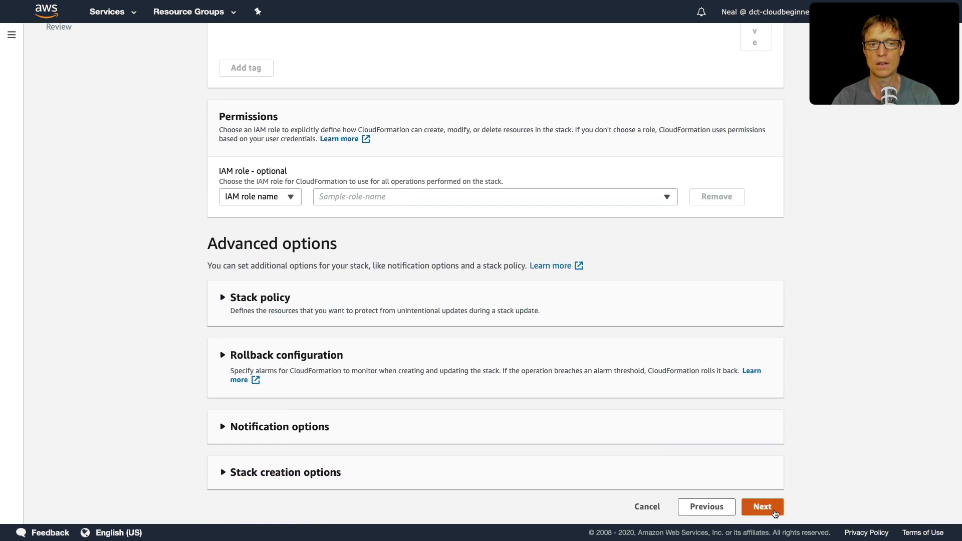
Accept the stack options, review the settings and submit creation of the stack.
{"action": "left_click", "coordinate": [762, 506]}
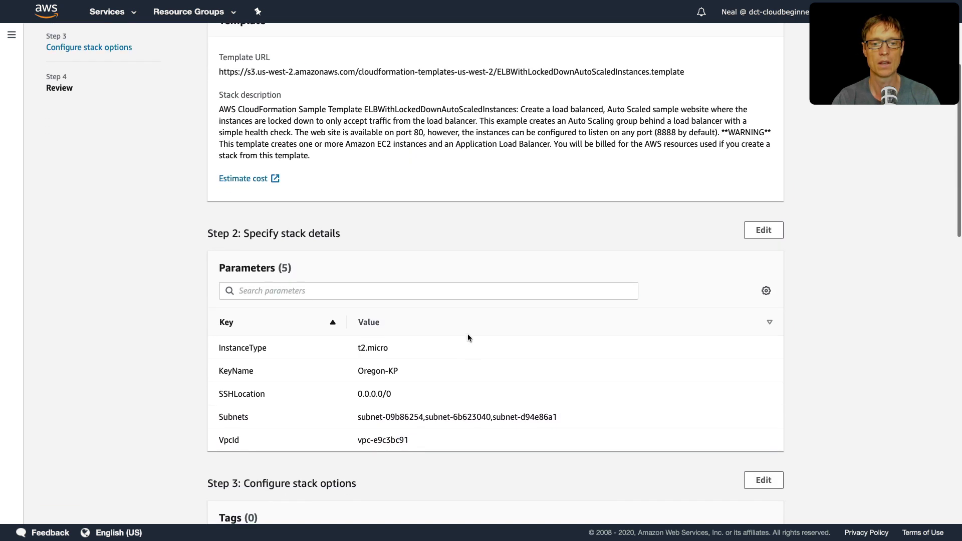
{"action": "scroll", "scroll_direction": "down", "scroll_amount": 3}
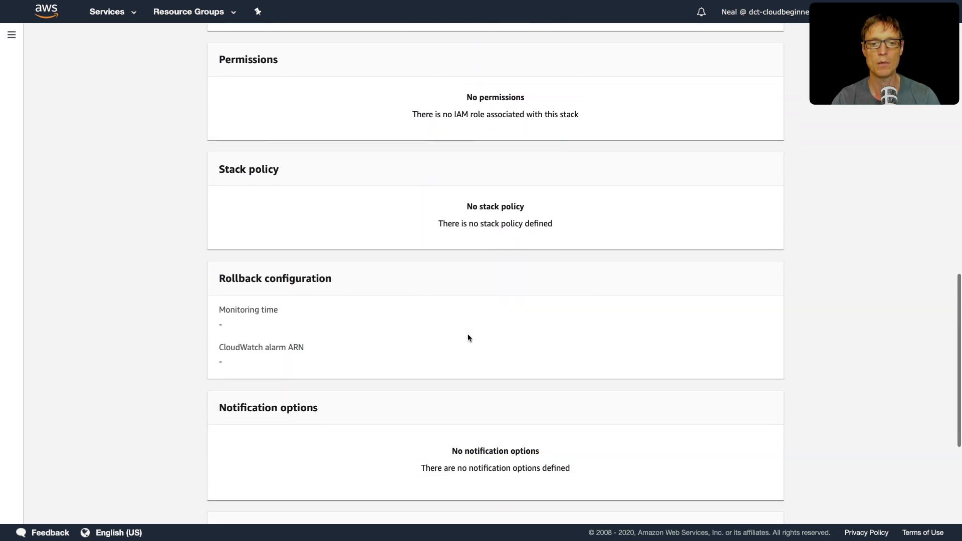
{"action": "scroll", "scroll_direction": "down", "scroll_amount": 3}
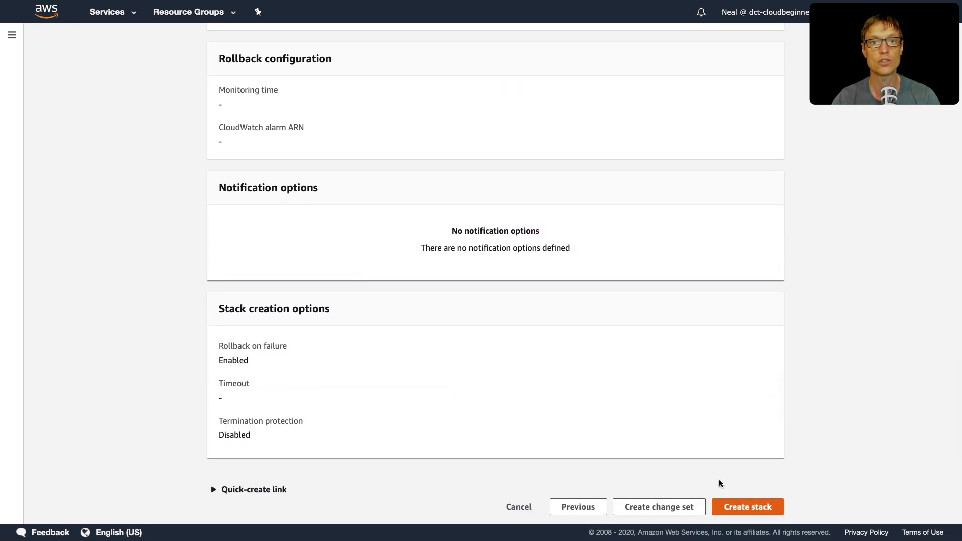
{"action": "left_click", "coordinate": [747, 507]}
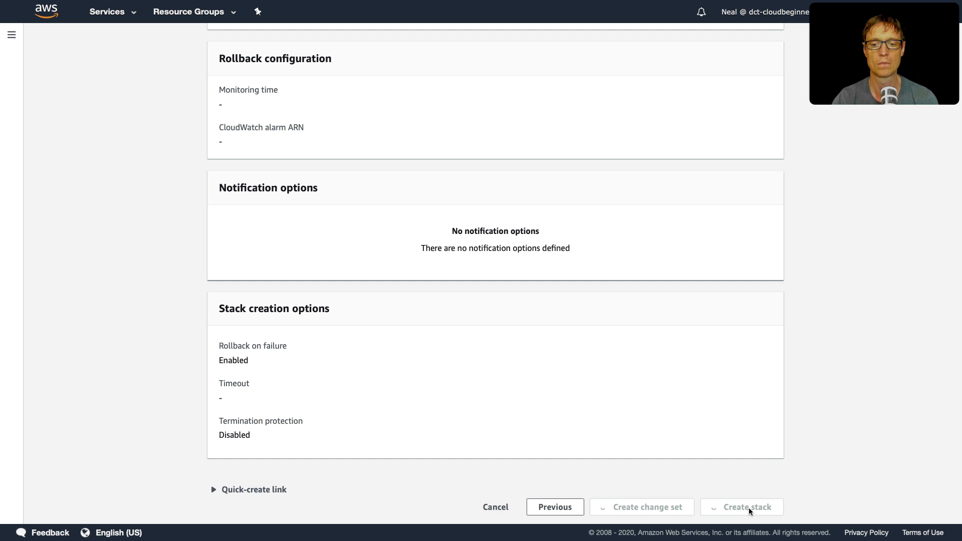
{"action": "left_click", "coordinate": [741, 507]}
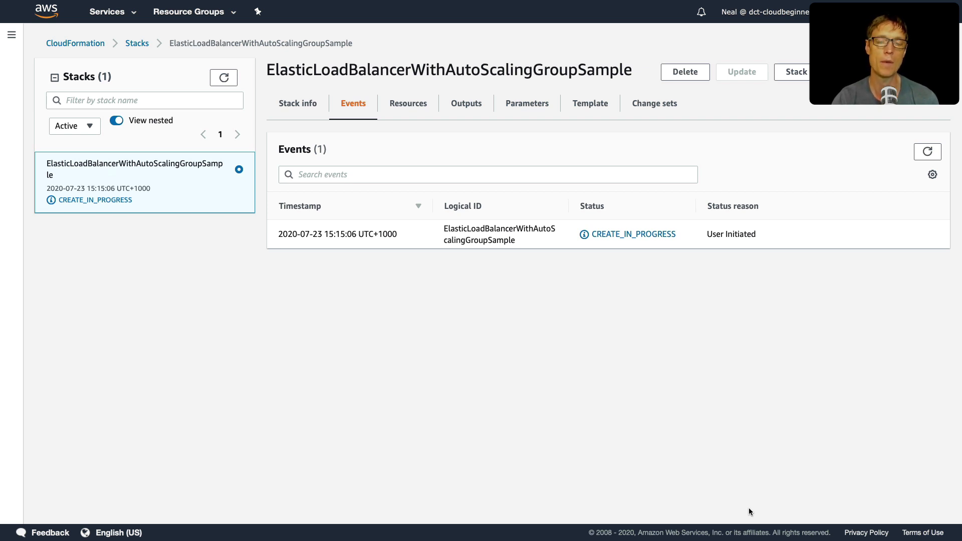
{"action": "left_click", "coordinate": [927, 152]}
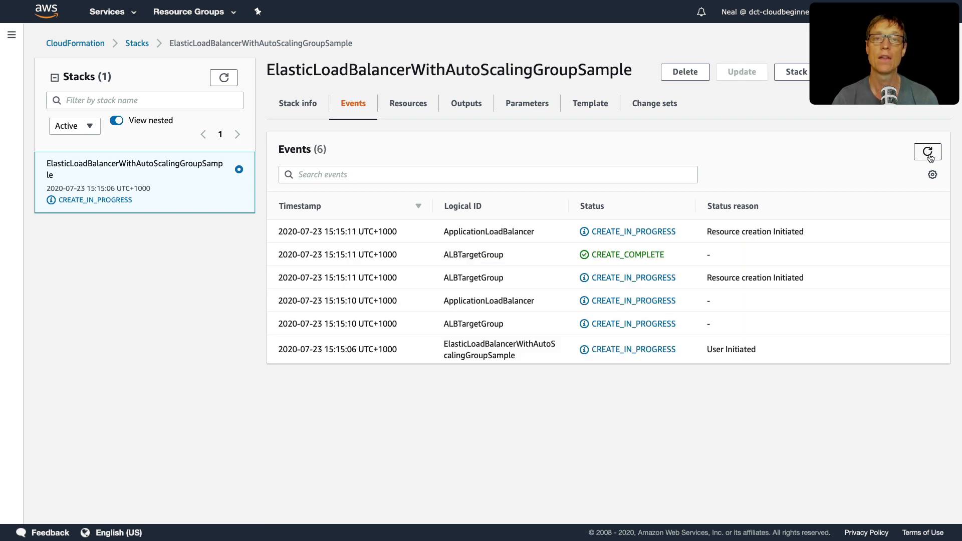
{"action": "mouse_move", "coordinate": [559, 413]}
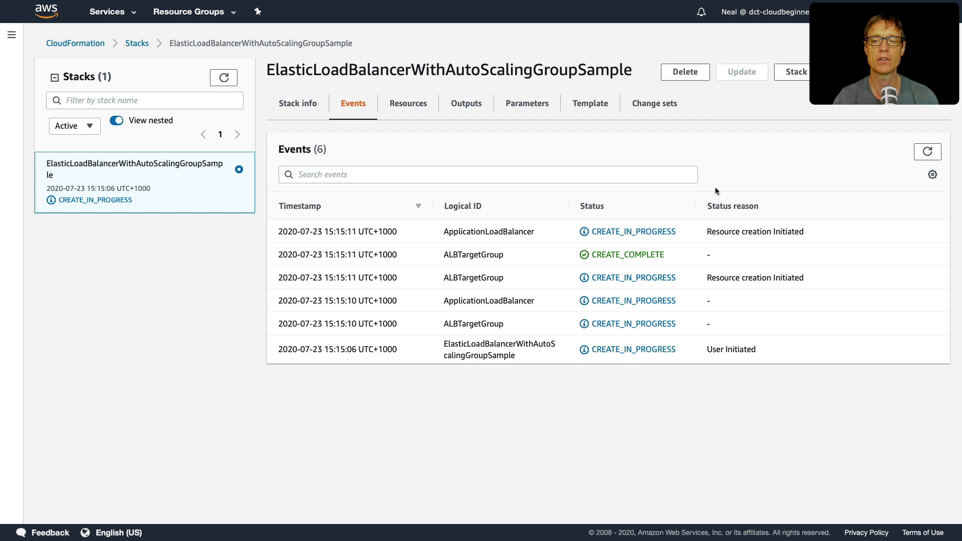
{"action": "mouse_move", "coordinate": [684, 151]}
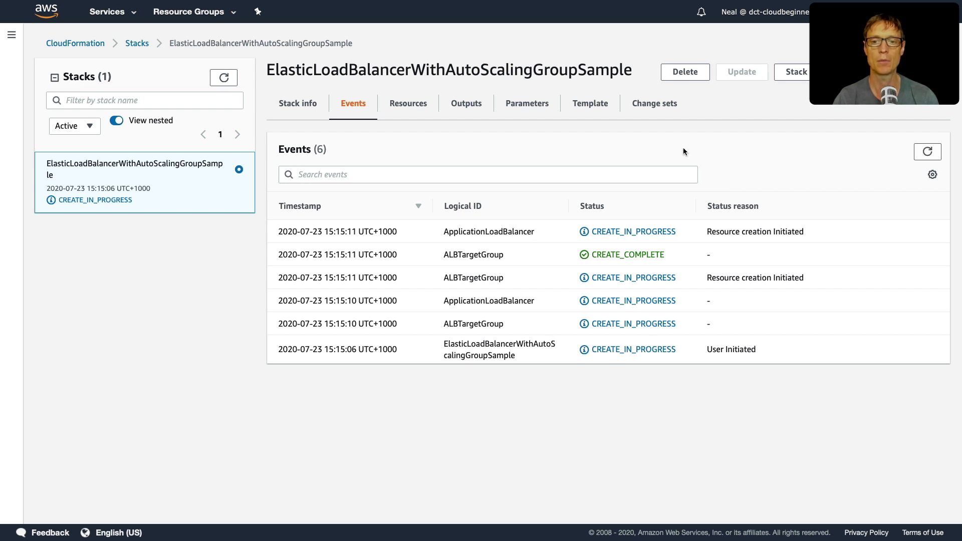
{"action": "mouse_move", "coordinate": [632, 167]}
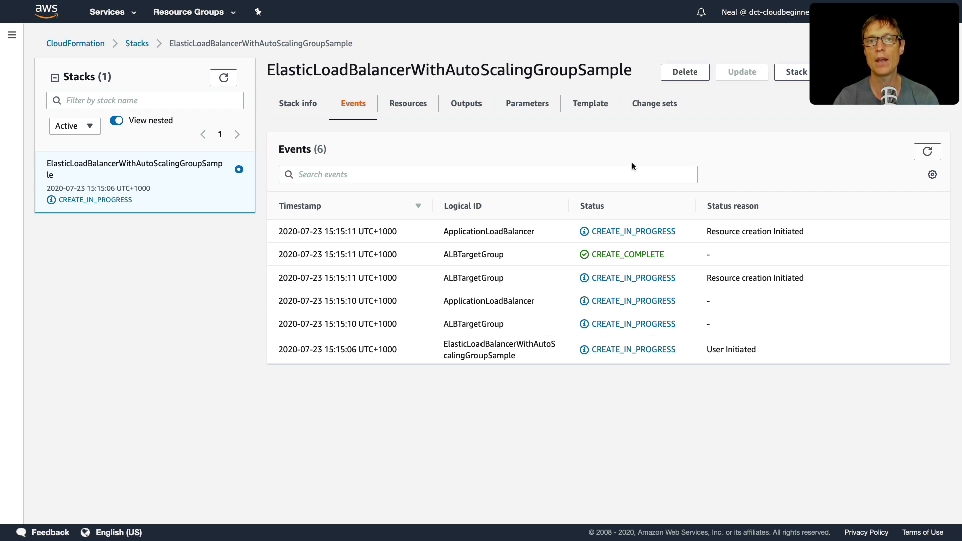
{"action": "mouse_move", "coordinate": [699, 284]}
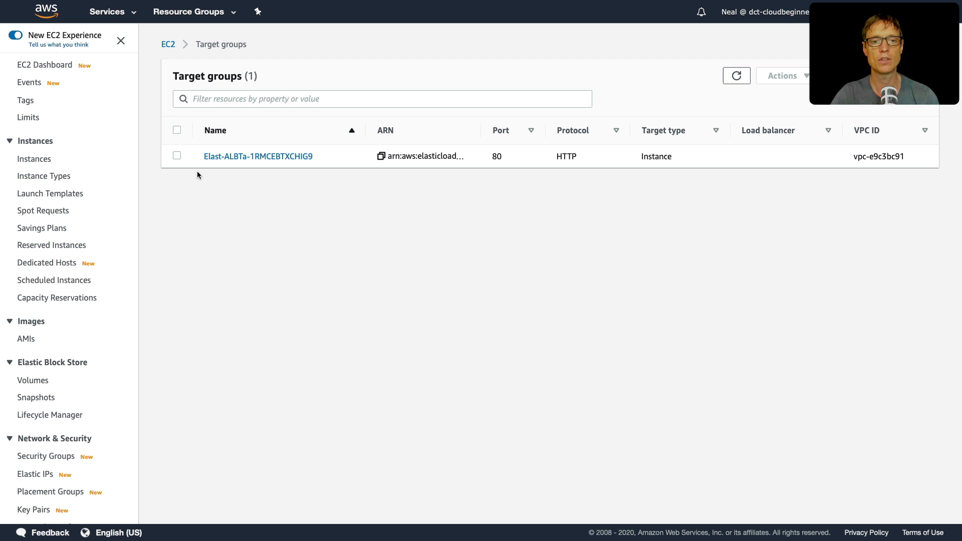
{"action": "mouse_move", "coordinate": [110, 415]}
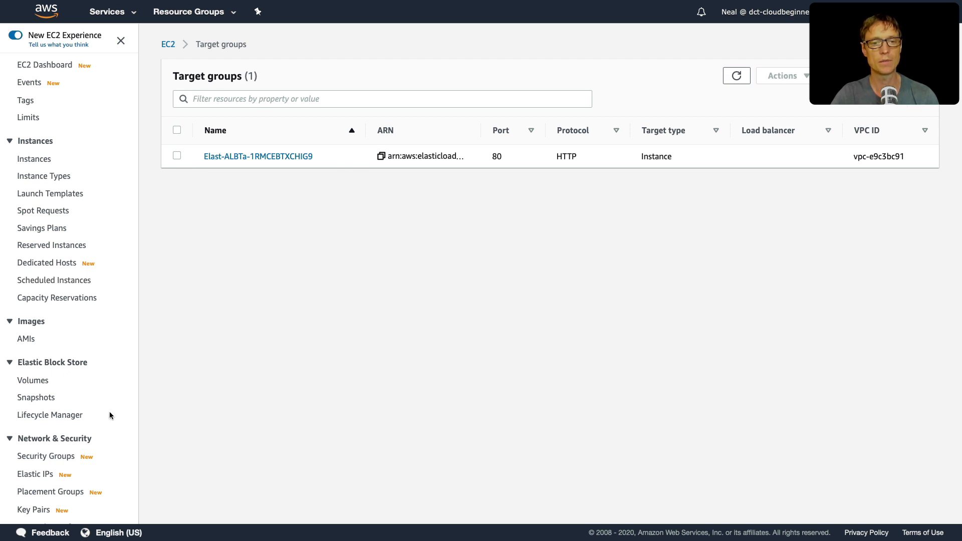
Inspect the stack's provisioning load balancer, then list the Auto Scaling groups.
{"action": "left_click", "coordinate": [46, 396]}
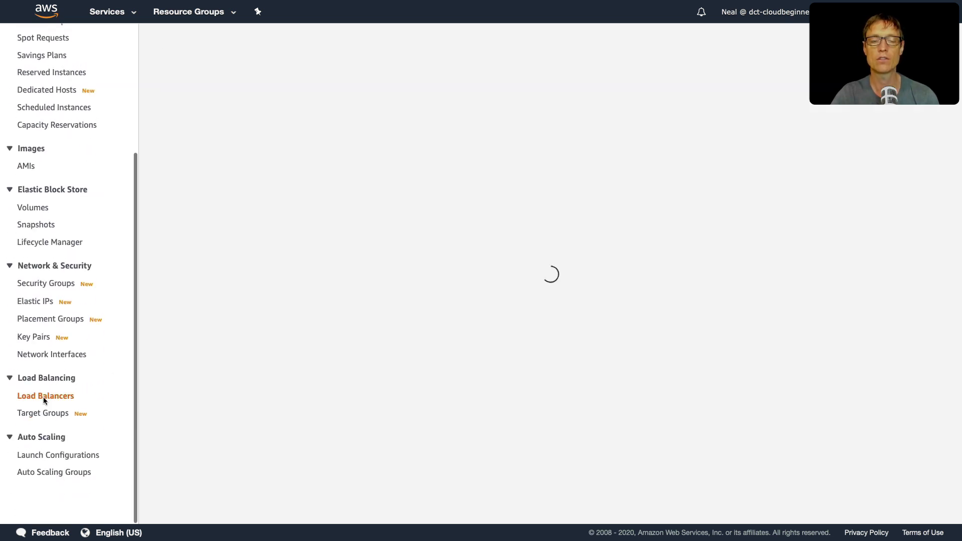
{"action": "left_click", "coordinate": [45, 396]}
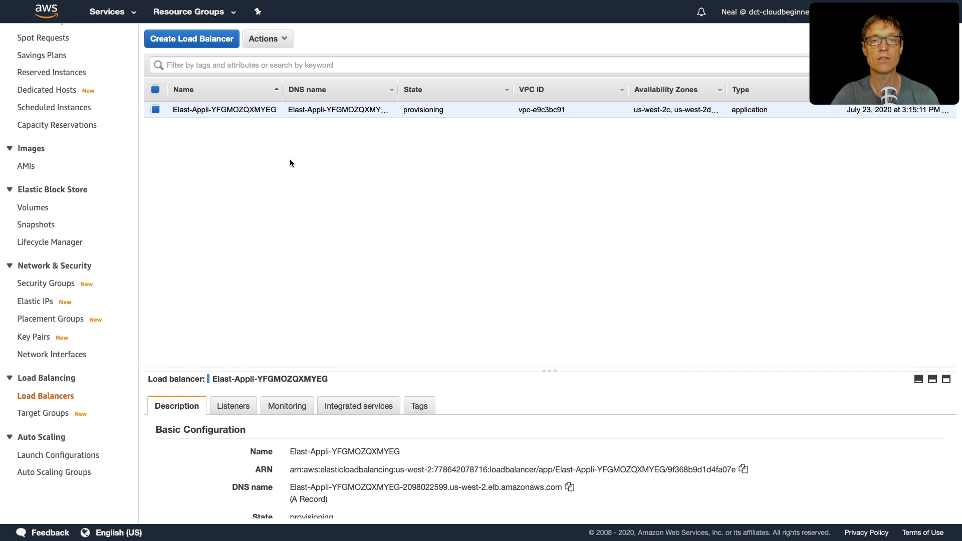
{"action": "mouse_move", "coordinate": [424, 65]}
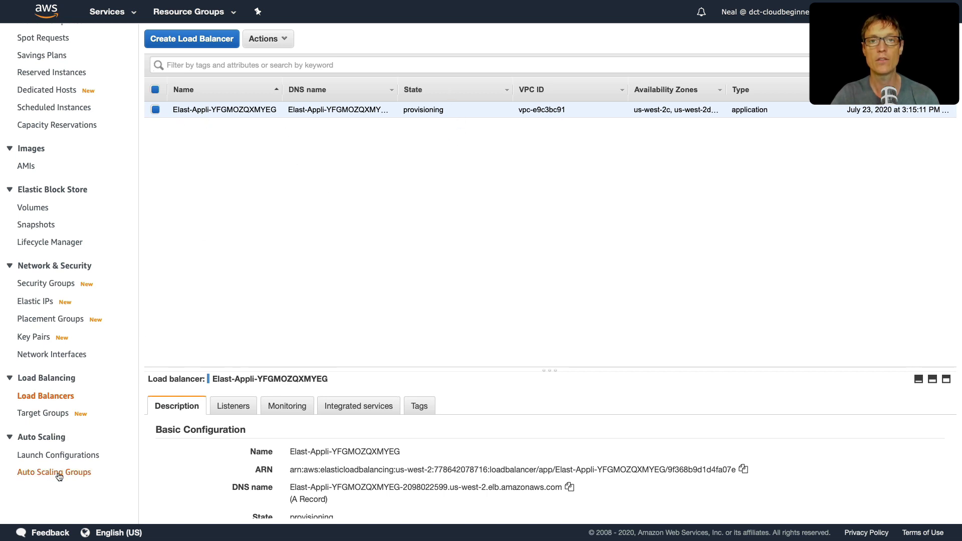
{"action": "left_click", "coordinate": [54, 472]}
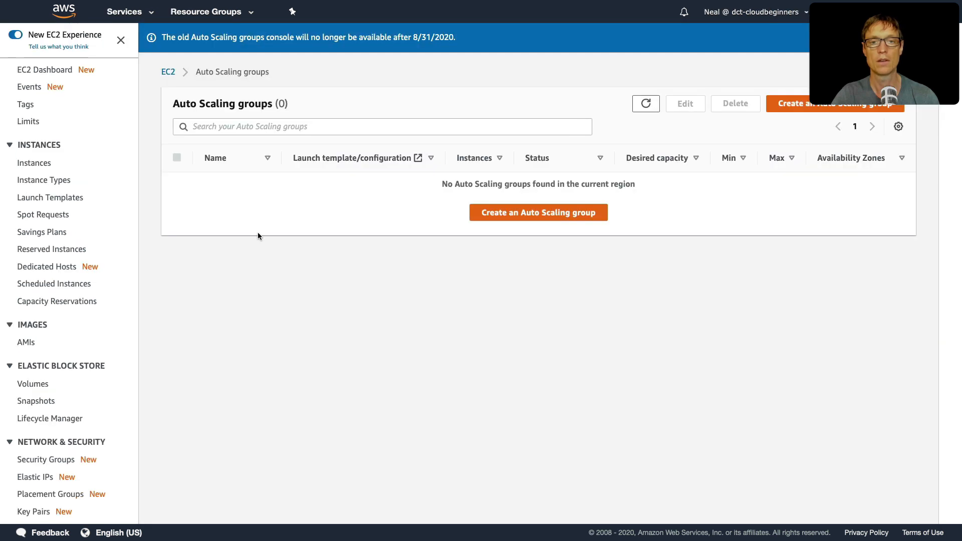
{"action": "mouse_move", "coordinate": [351, 209]}
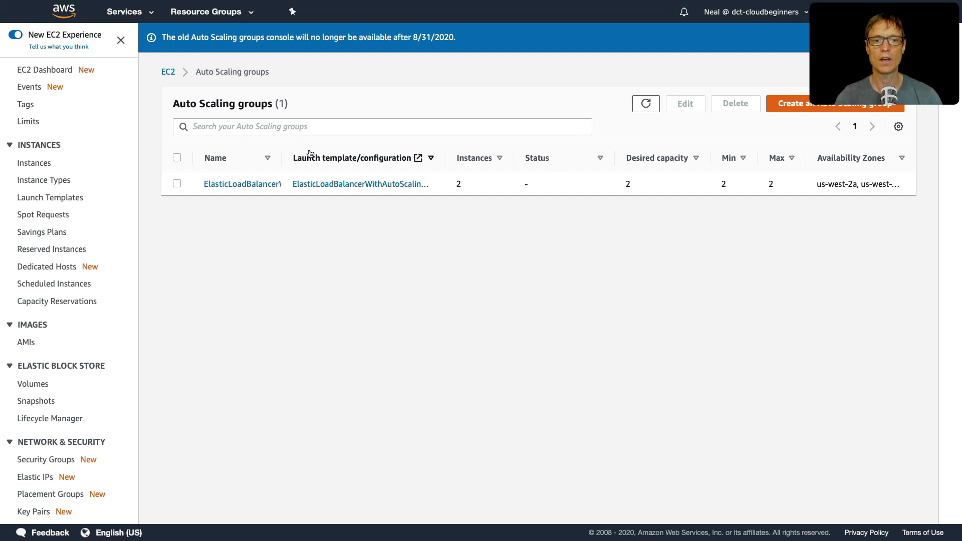
{"action": "mouse_move", "coordinate": [26, 173]}
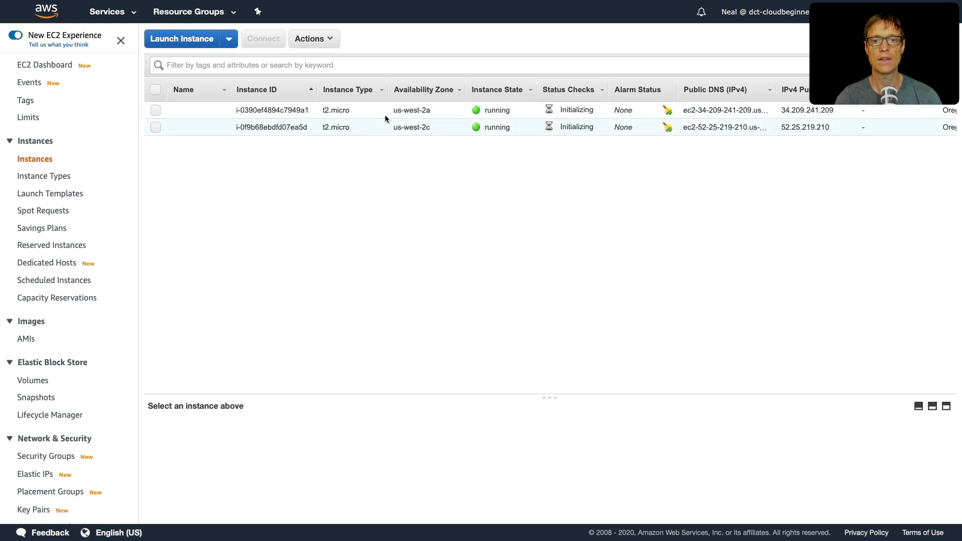
{"action": "mouse_move", "coordinate": [535, 113]}
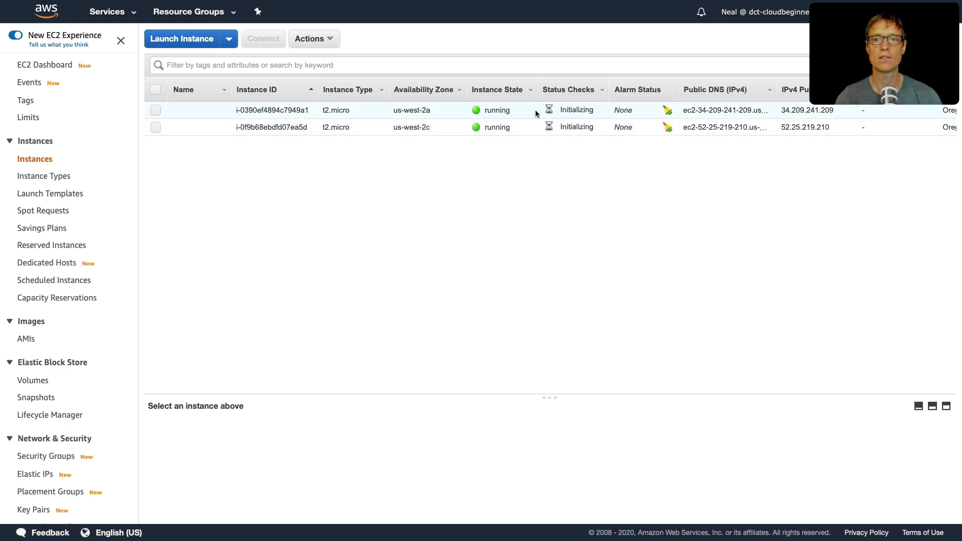
Show the EC2 instance list with the two running t2.micro instances.
{"action": "left_click", "coordinate": [594, 49]}
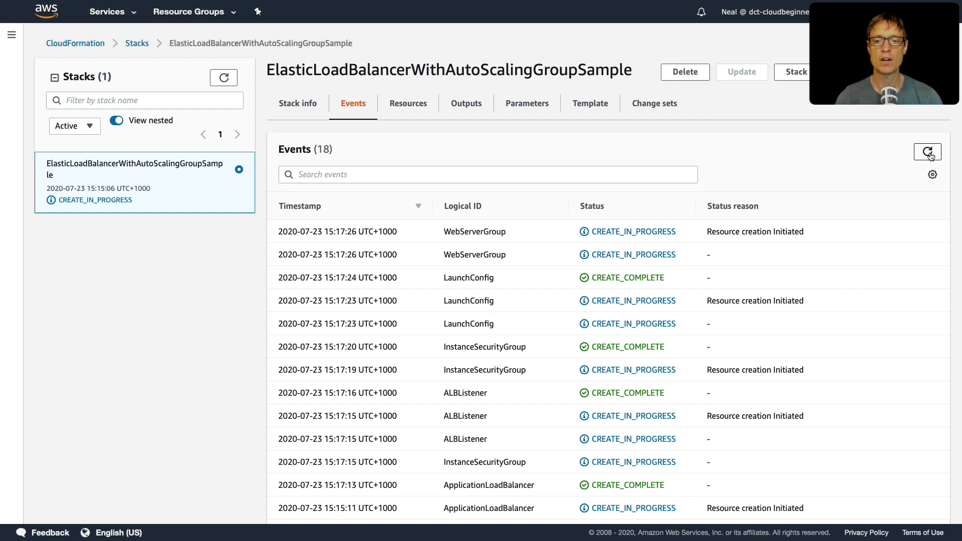
Refresh and scan the stack events, then view its still-empty outputs.
{"action": "scroll", "scroll_direction": "down", "scroll_amount": 3}
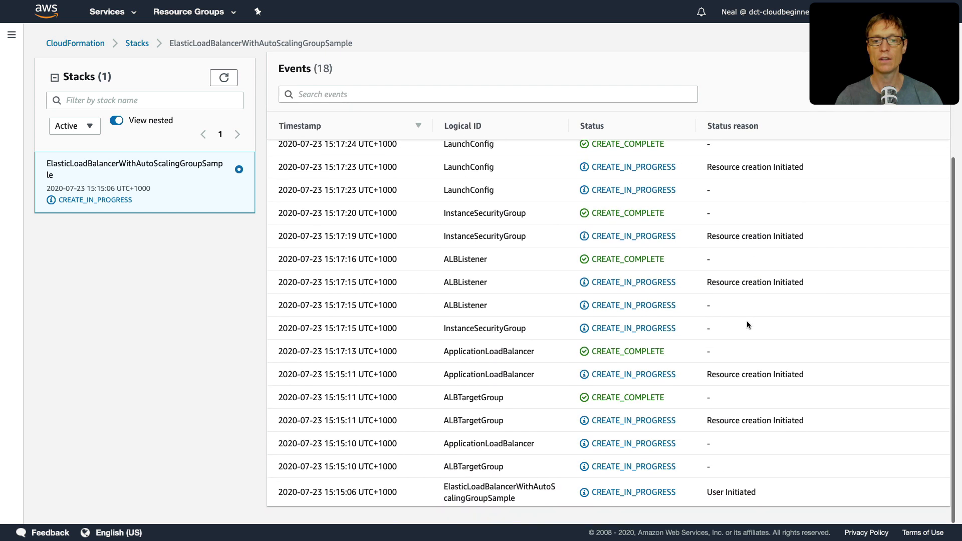
{"action": "mouse_move", "coordinate": [642, 202]}
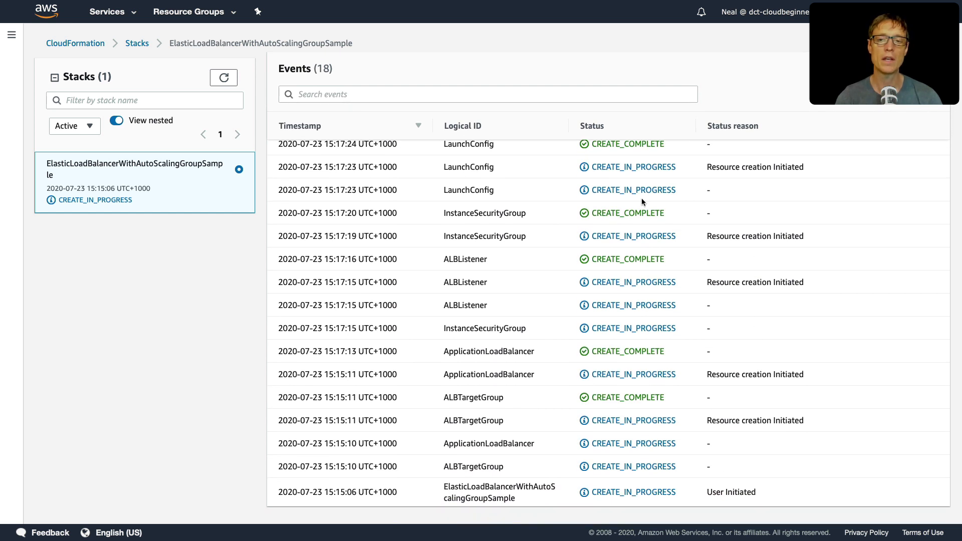
{"action": "left_click", "coordinate": [135, 169]}
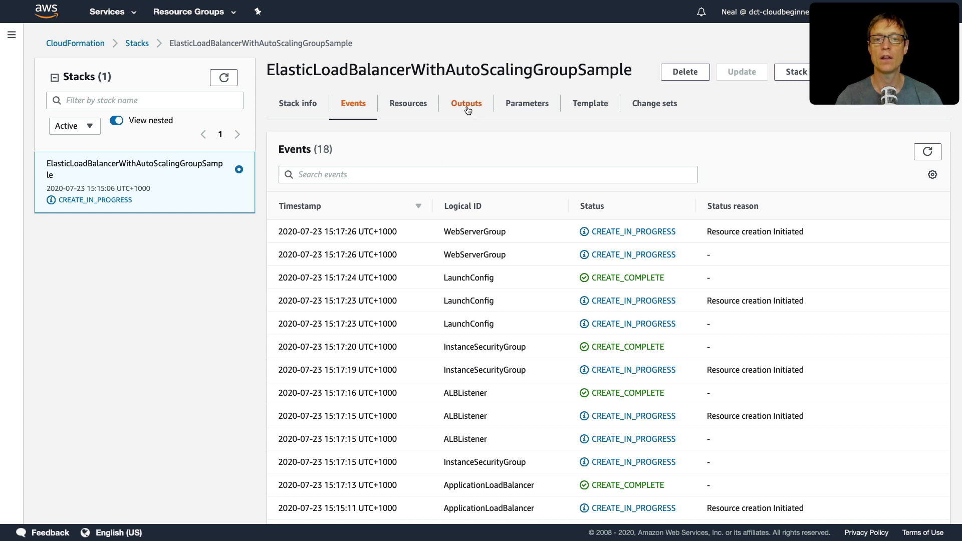
{"action": "left_click", "coordinate": [467, 103]}
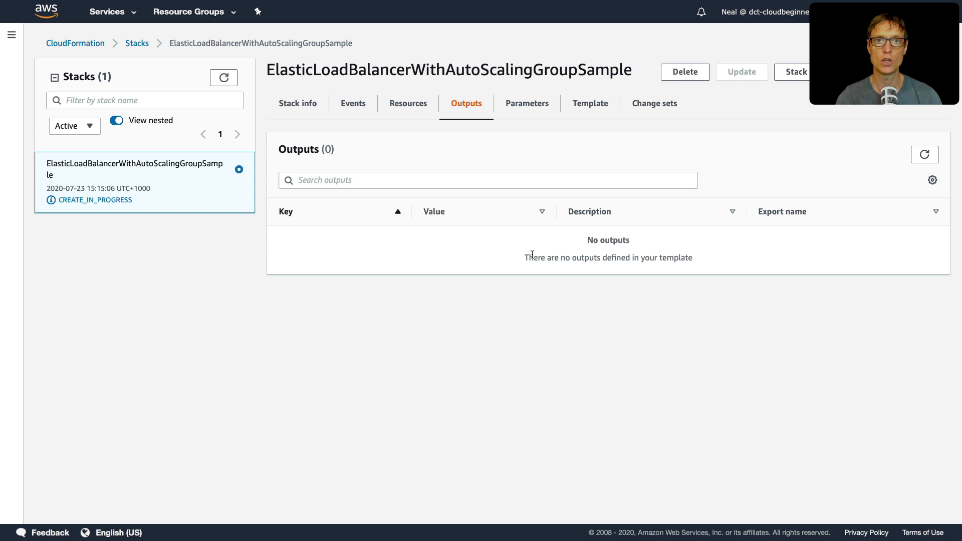
{"action": "mouse_move", "coordinate": [392, 253]}
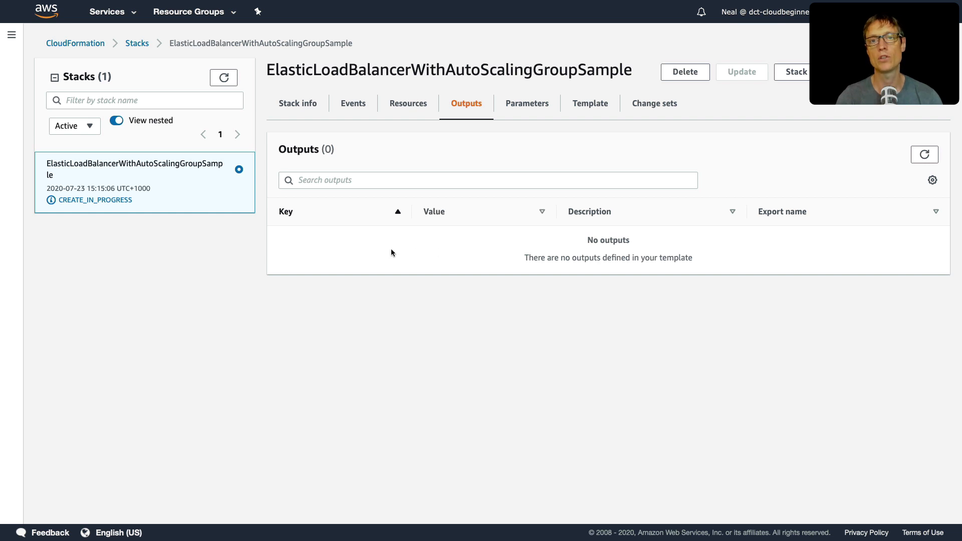
Alternate between stack events and outputs until CREATE_COMPLETE appears.
{"action": "left_click", "coordinate": [353, 103]}
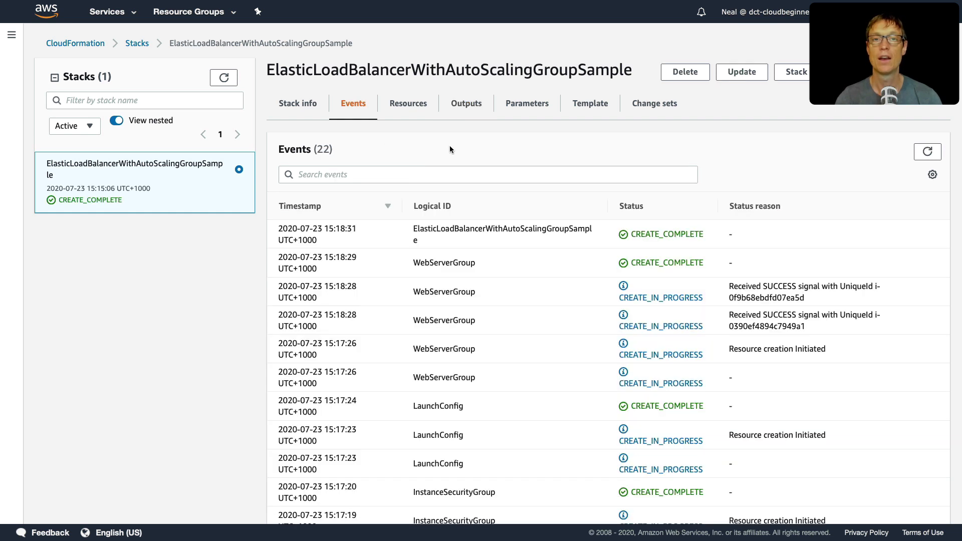
{"action": "left_click", "coordinate": [466, 104]}
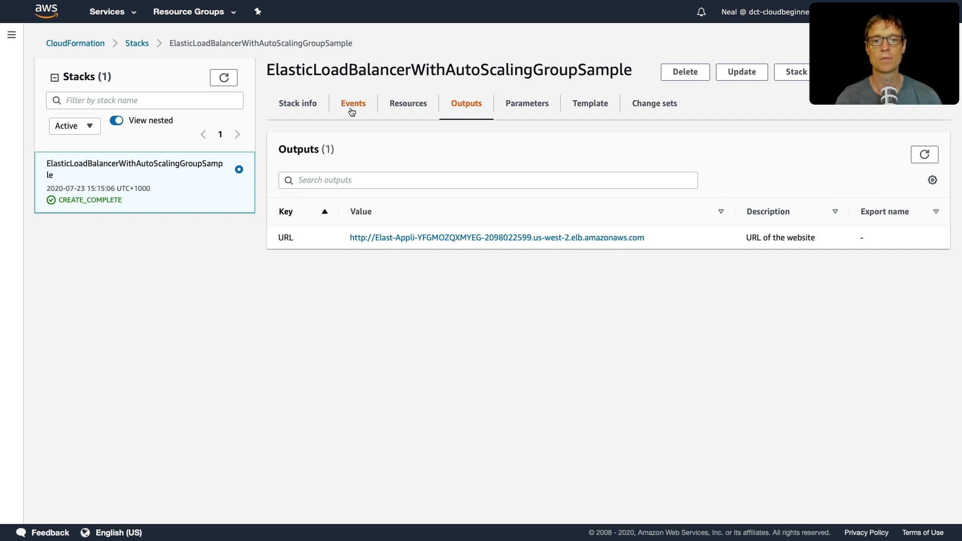
{"action": "left_click", "coordinate": [353, 103]}
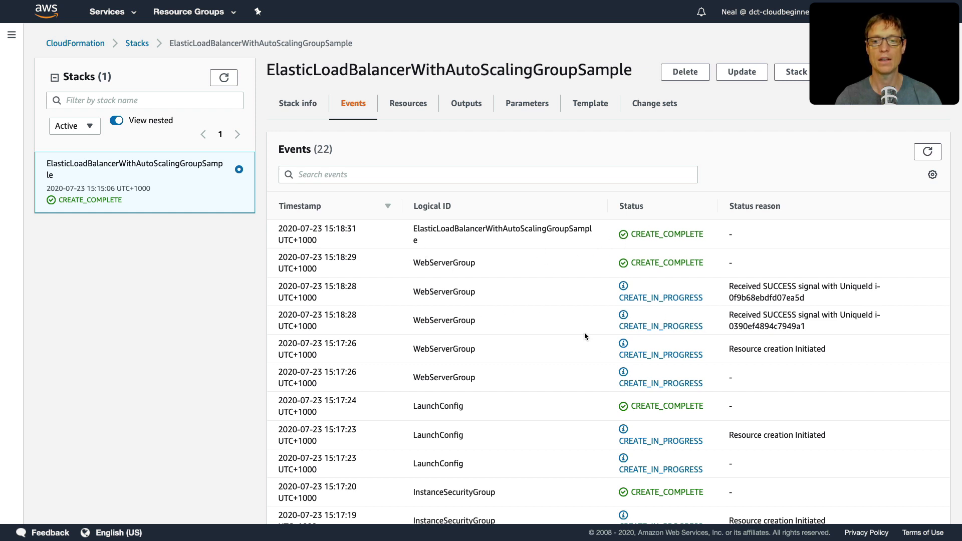
{"action": "scroll", "scroll_direction": "down", "scroll_amount": 3}
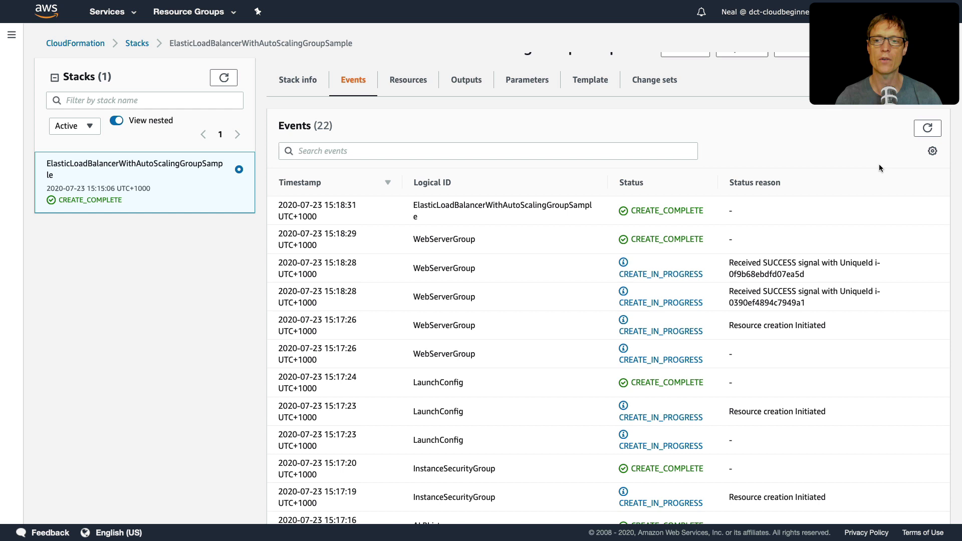
{"action": "mouse_move", "coordinate": [592, 376]}
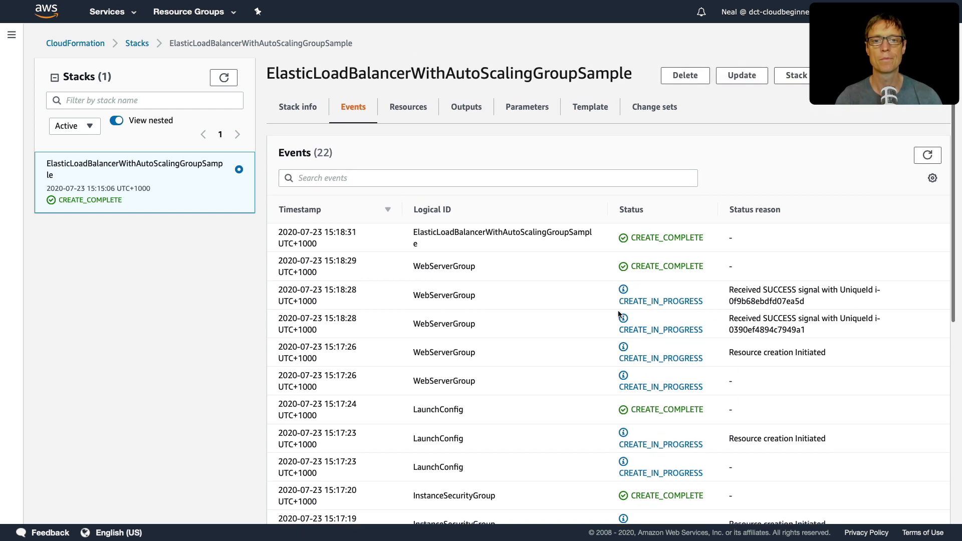
Open the stack's website URL output in a new browser tab.
{"action": "left_click", "coordinate": [466, 108]}
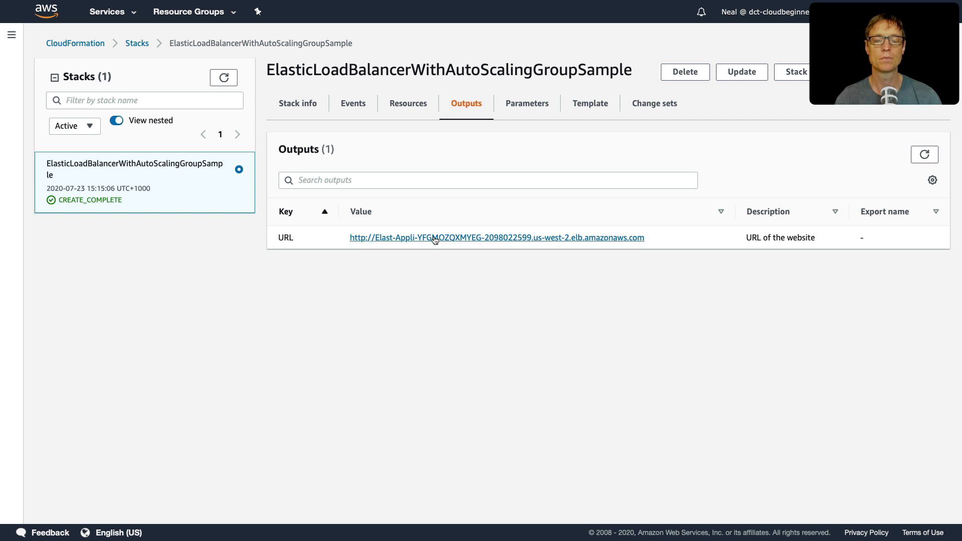
{"action": "right_click", "coordinate": [434, 238]}
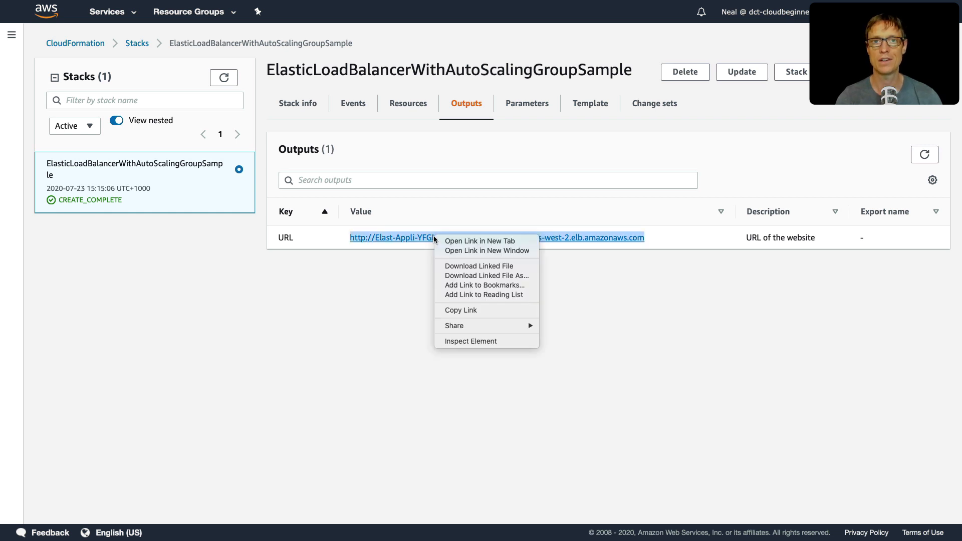
{"action": "left_click", "coordinate": [481, 240]}
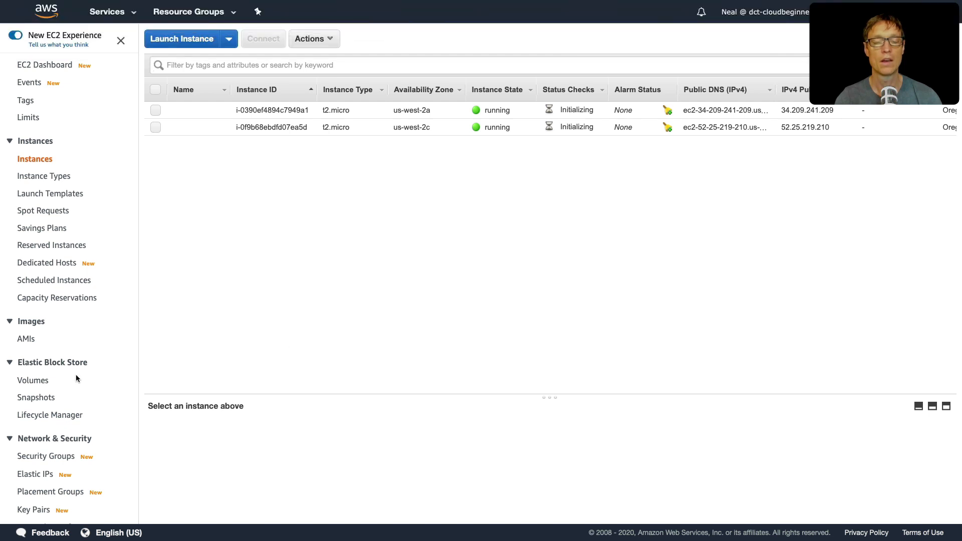
View the Targets of target group Elast-ALBTa-1RMCEBTXCHIG9, showing two instances healthy on port 80.
{"action": "scroll", "scroll_direction": "down", "scroll_amount": 3}
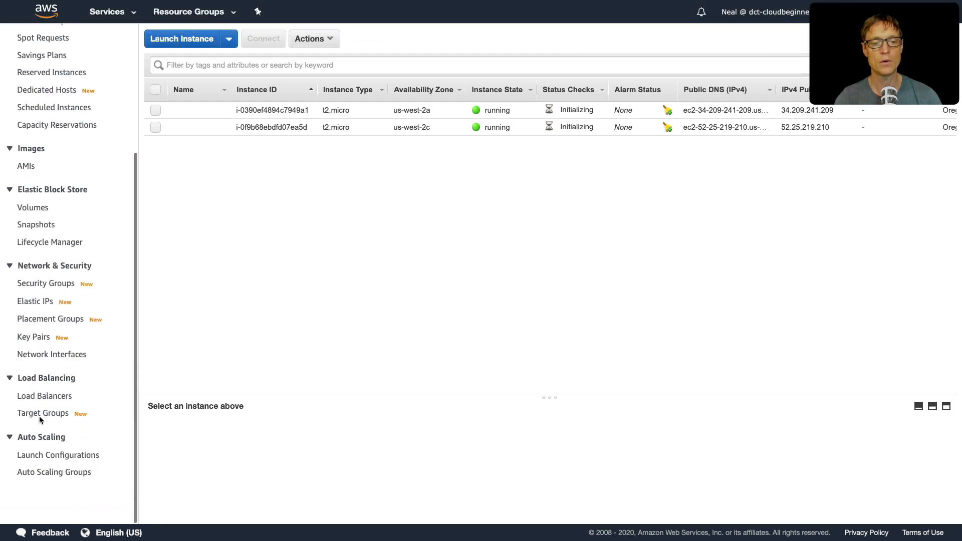
{"action": "left_click", "coordinate": [43, 413]}
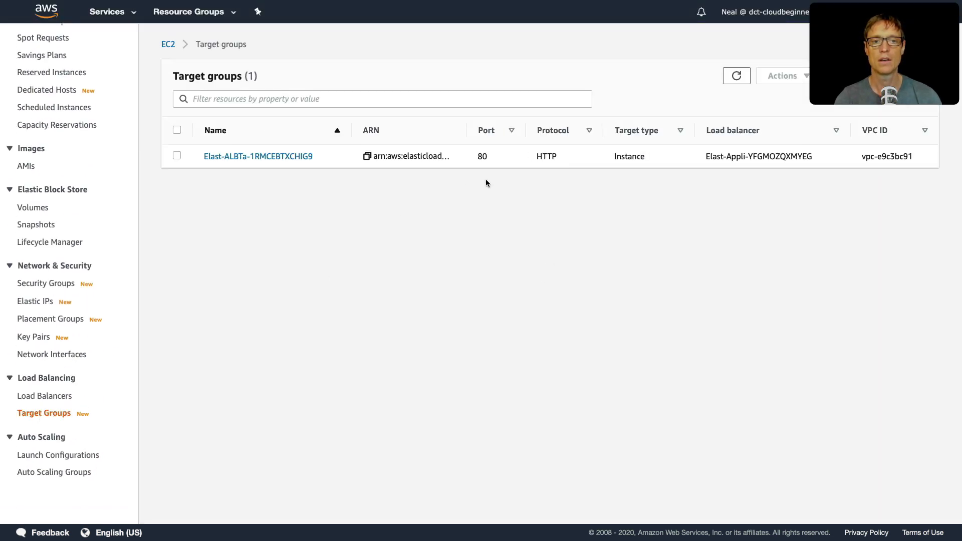
{"action": "left_click", "coordinate": [257, 156]}
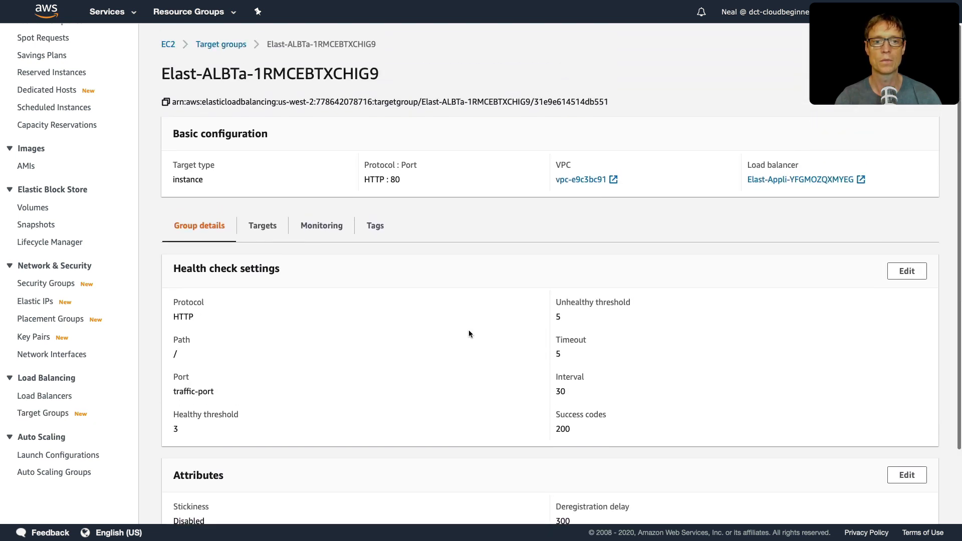
{"action": "left_click", "coordinate": [261, 226]}
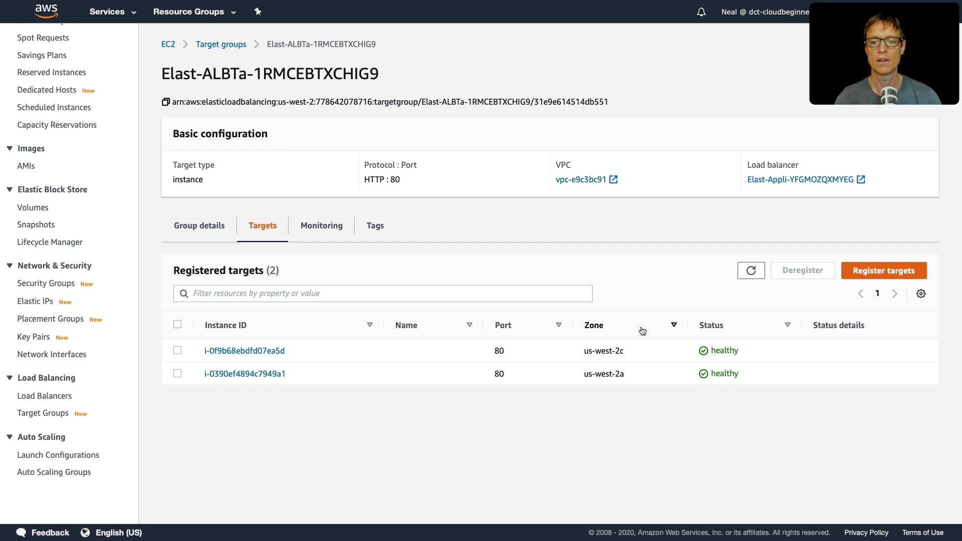
{"action": "mouse_move", "coordinate": [748, 410]}
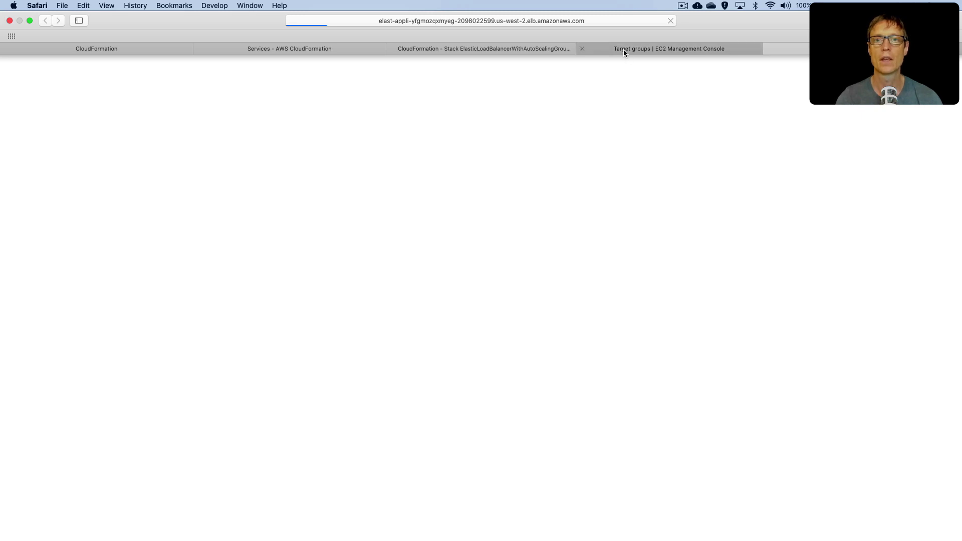
{"action": "left_click", "coordinate": [669, 48]}
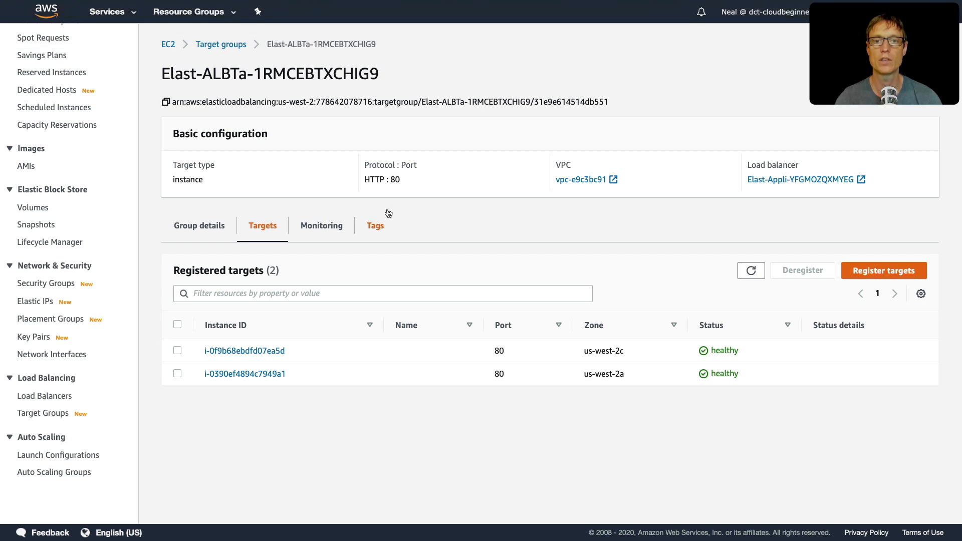
See the stack's load balancer uses the default security group, then list the security groups.
{"action": "left_click", "coordinate": [46, 396]}
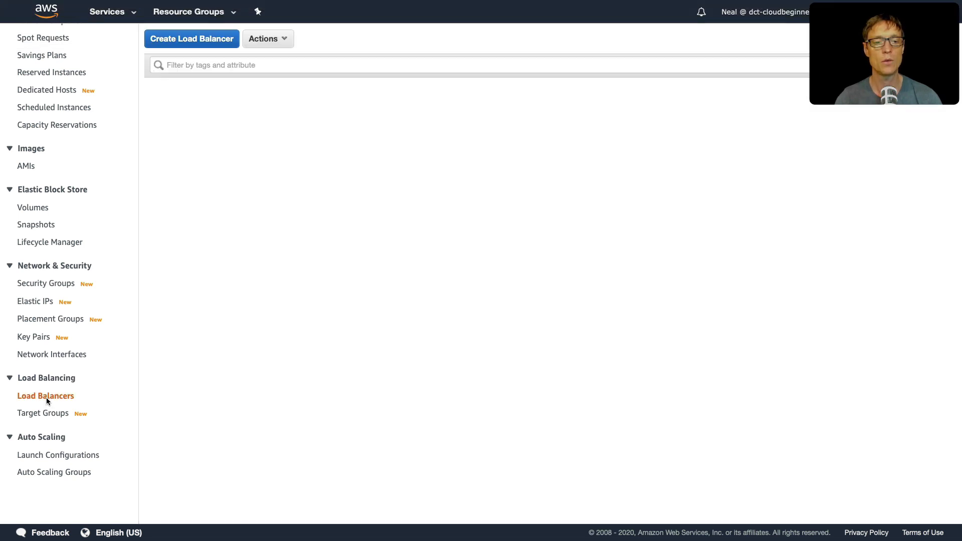
{"action": "left_click", "coordinate": [45, 396]}
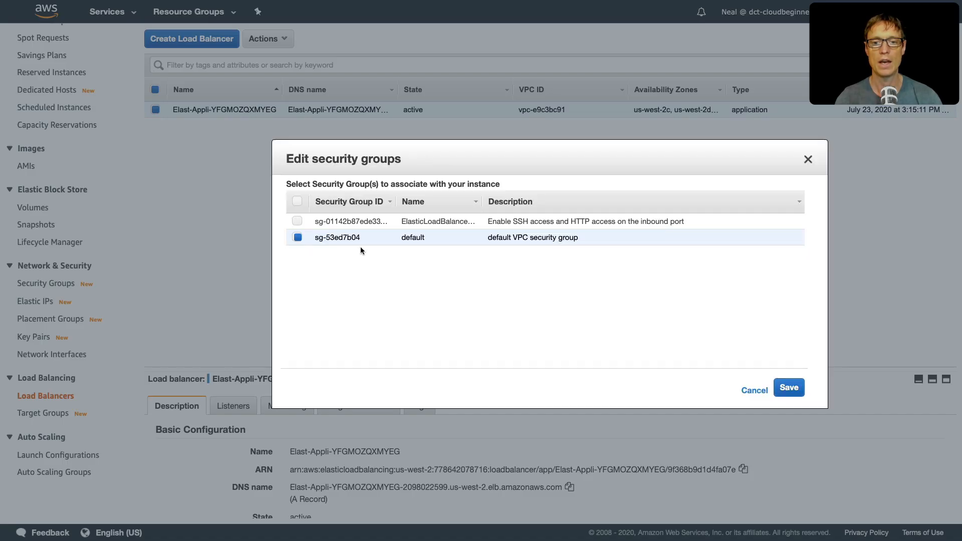
{"action": "mouse_move", "coordinate": [368, 246]}
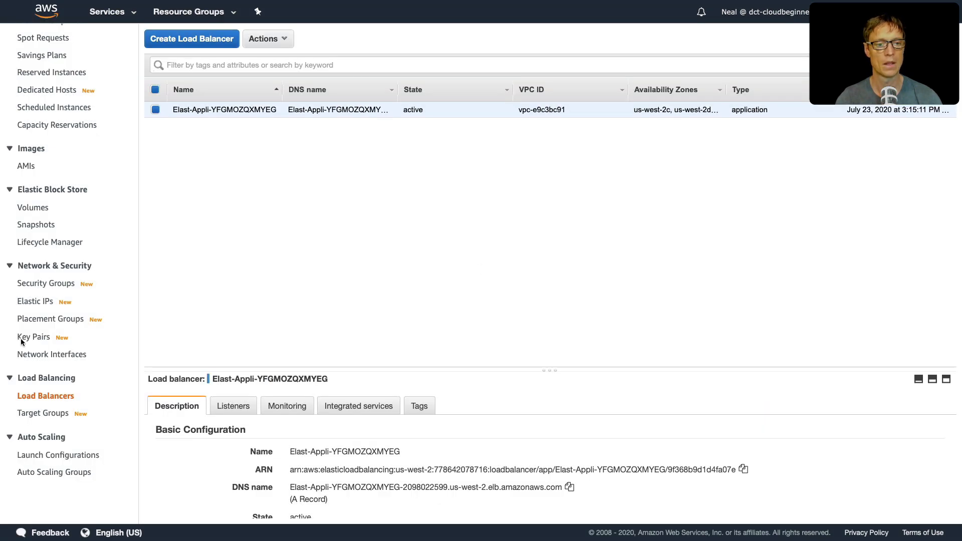
{"action": "left_click", "coordinate": [48, 282]}
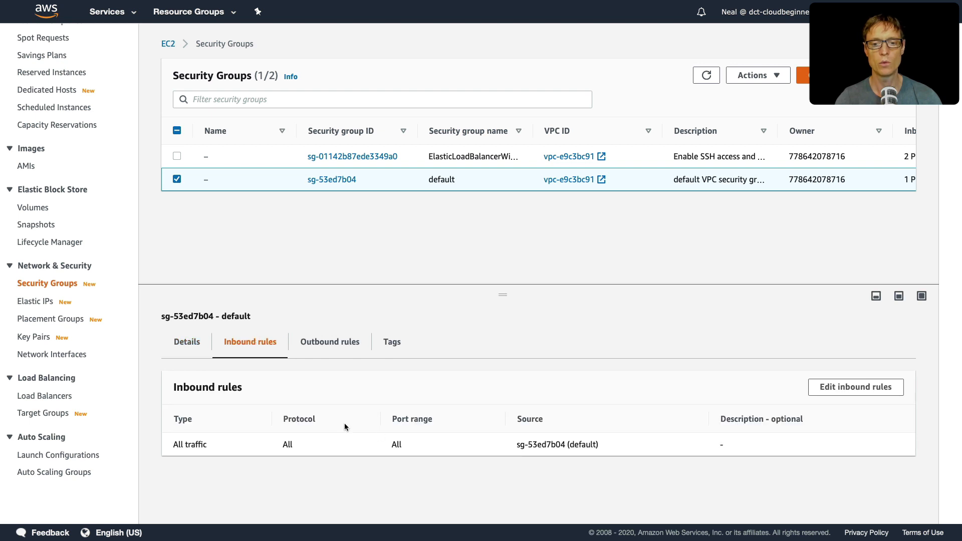
{"action": "mouse_move", "coordinate": [567, 387]}
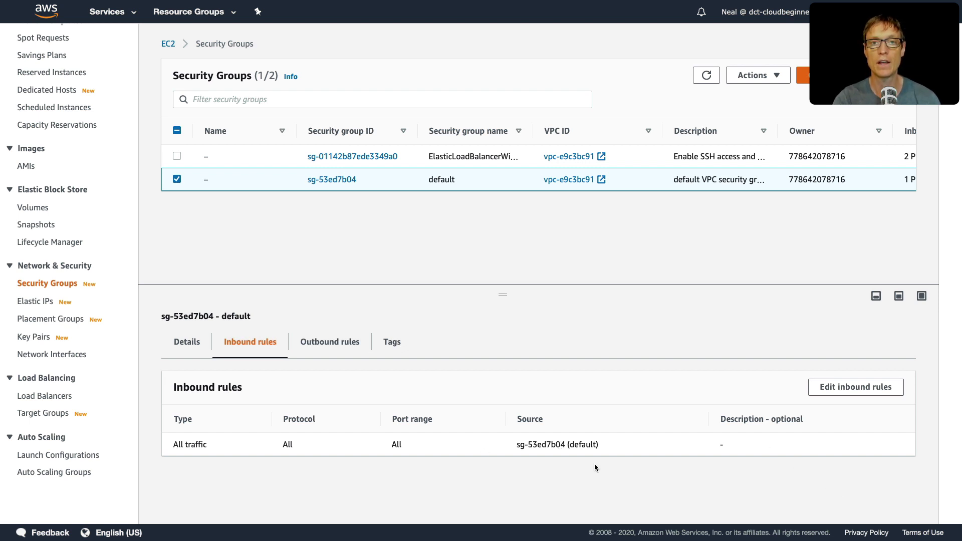
{"action": "mouse_move", "coordinate": [315, 286]}
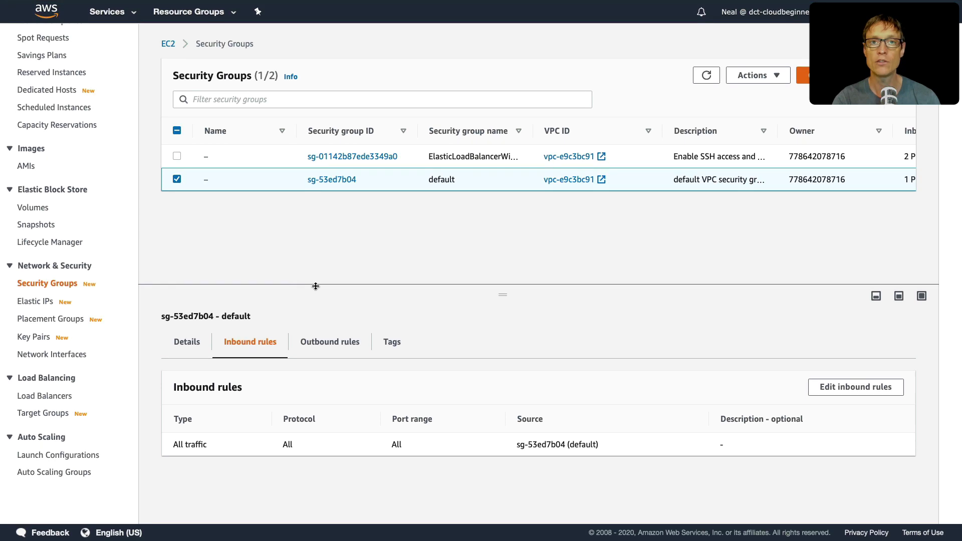
{"action": "mouse_move", "coordinate": [341, 253]}
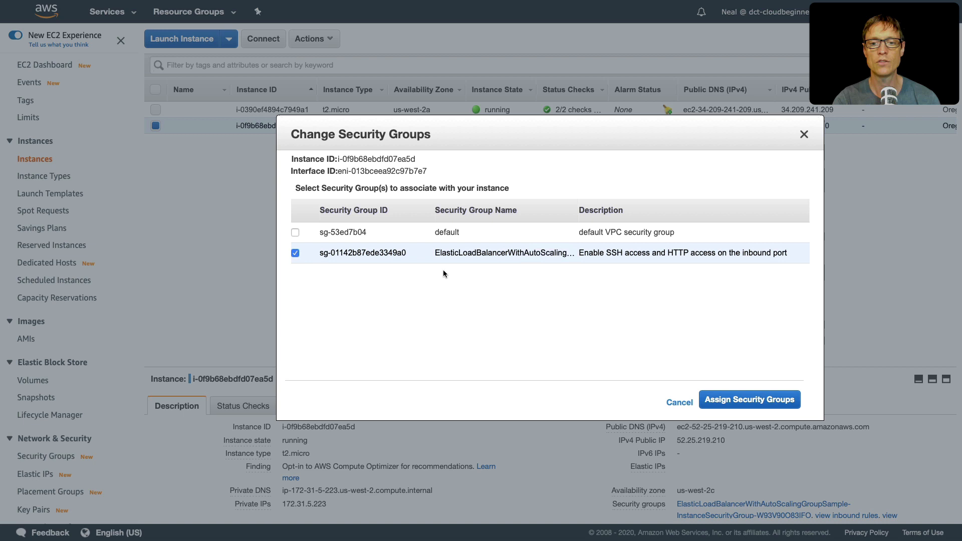
{"action": "mouse_move", "coordinate": [431, 259]}
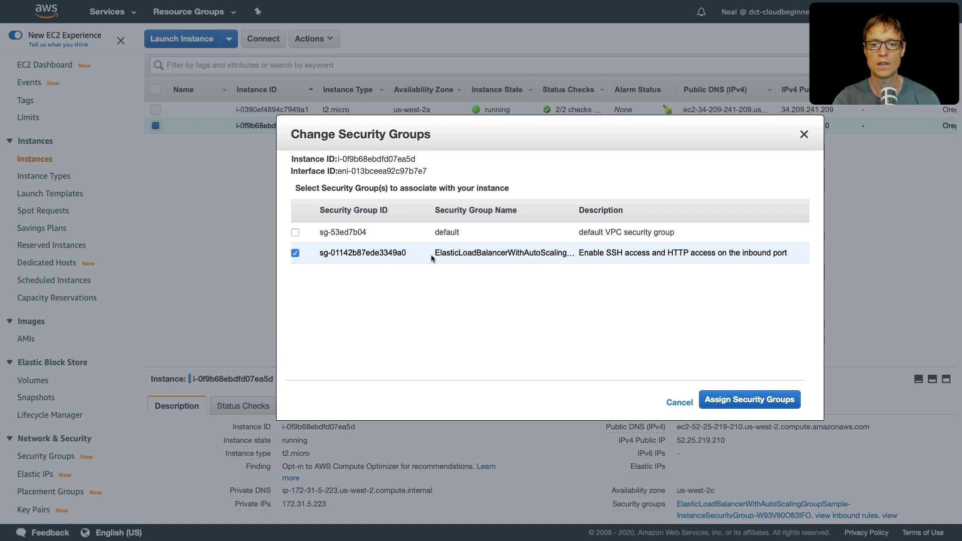
Review the instance security group's inbound rules: HTTP port 80 only from the default group, SSH from anywhere.
{"action": "left_click", "coordinate": [295, 252]}
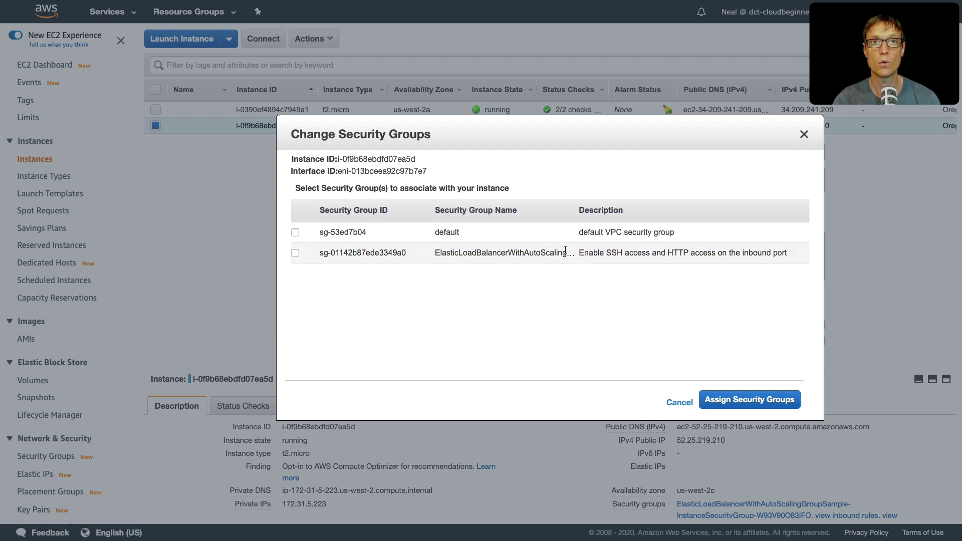
{"action": "left_click", "coordinate": [678, 402]}
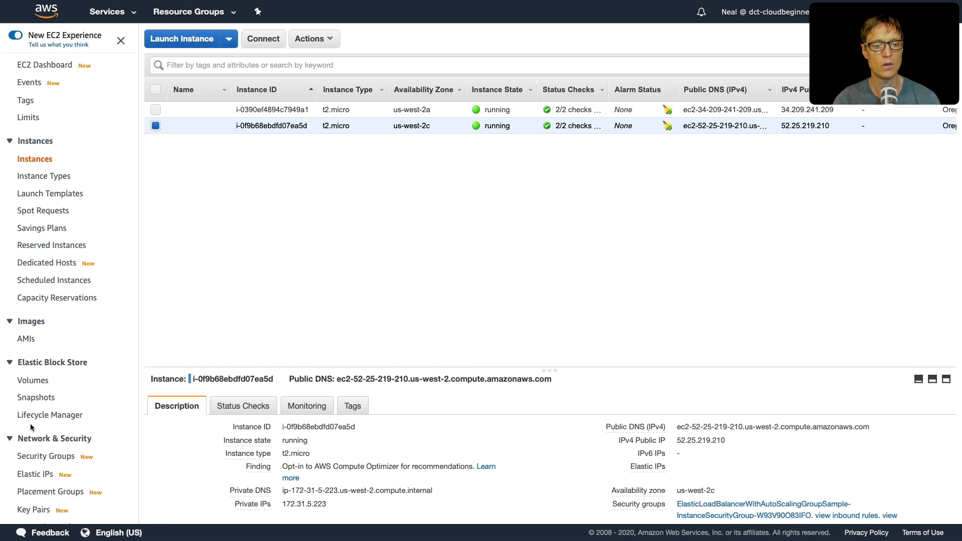
{"action": "left_click", "coordinate": [45, 456]}
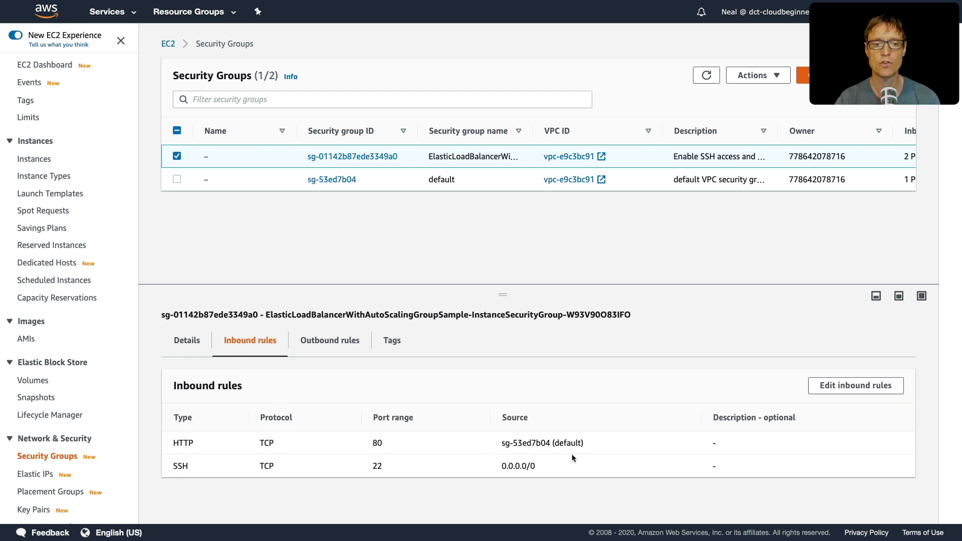
{"action": "mouse_move", "coordinate": [369, 425]}
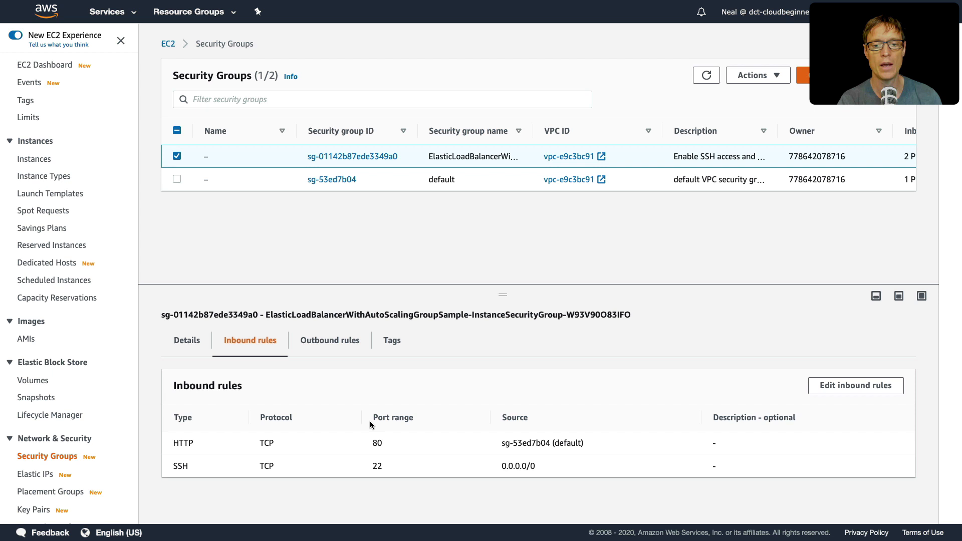
{"action": "mouse_move", "coordinate": [378, 452]}
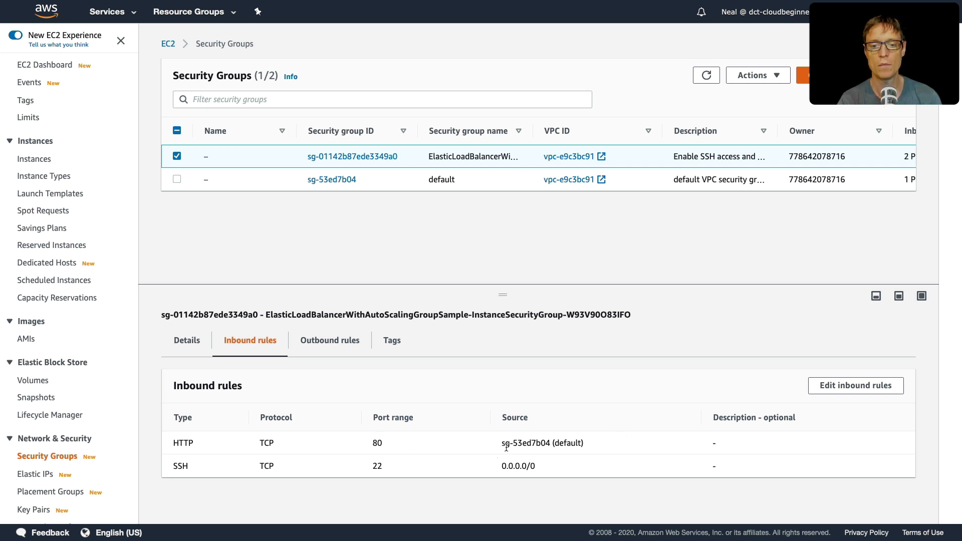
{"action": "double_click", "coordinate": [524, 443]}
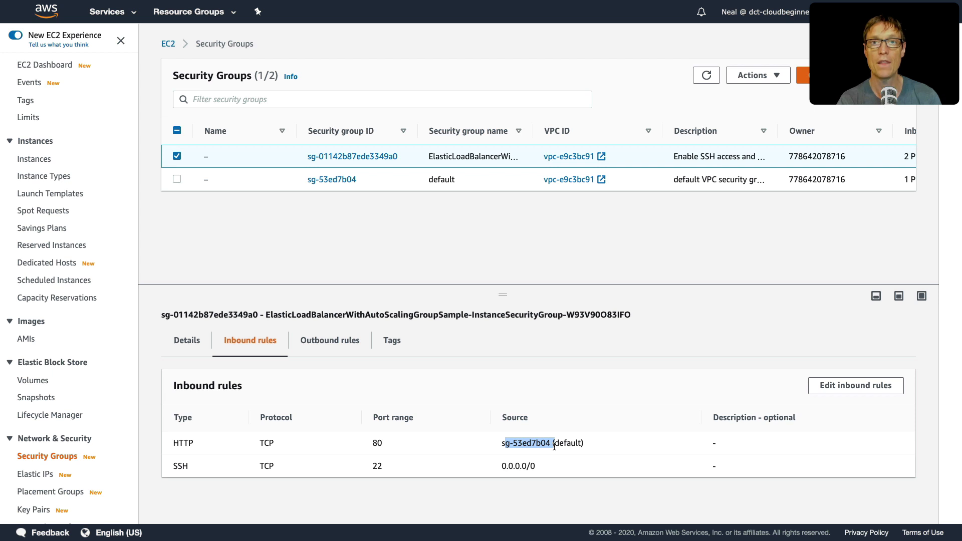
{"action": "mouse_move", "coordinate": [361, 193]}
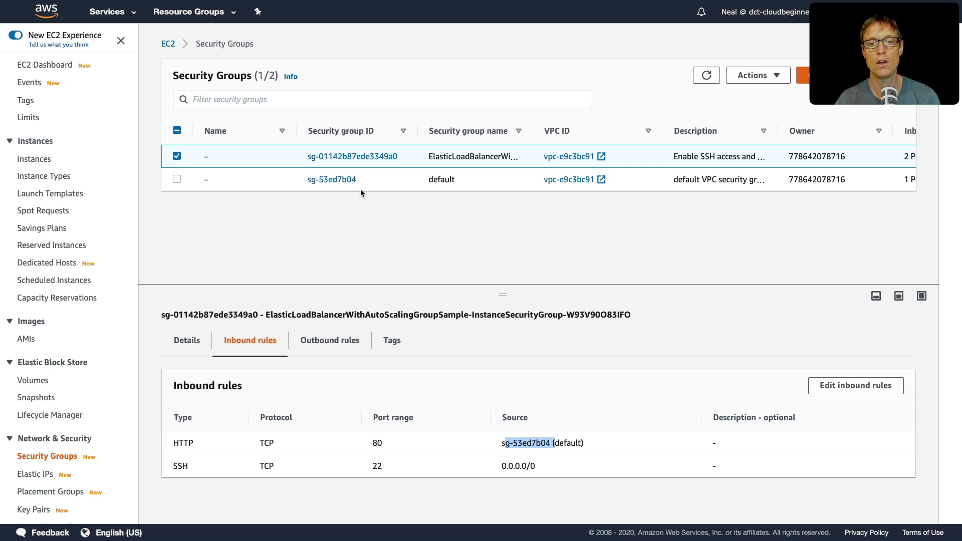
{"action": "mouse_move", "coordinate": [508, 390]}
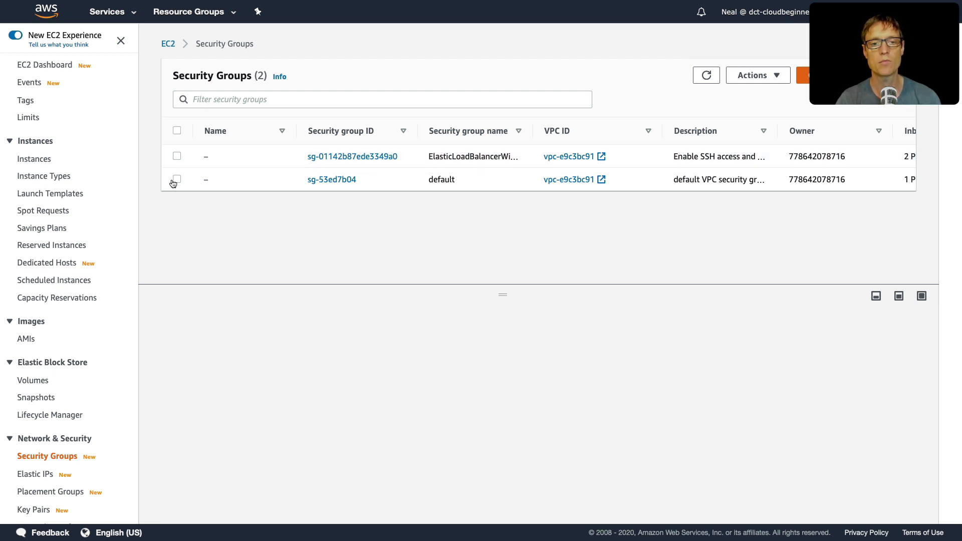
Add a second inbound rule to the default group of type HTTP with source 0.0.0.0/0.
{"action": "left_click", "coordinate": [176, 178]}
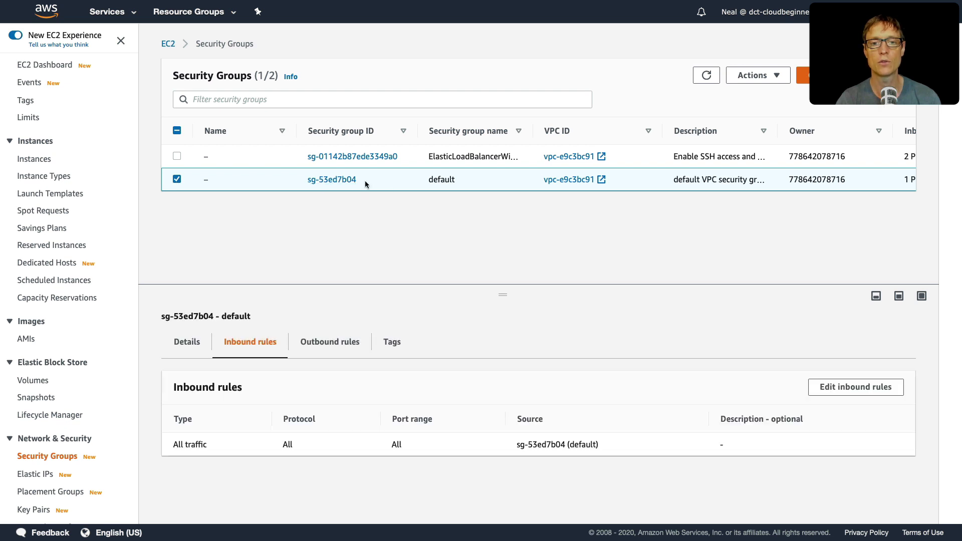
{"action": "mouse_move", "coordinate": [549, 494]}
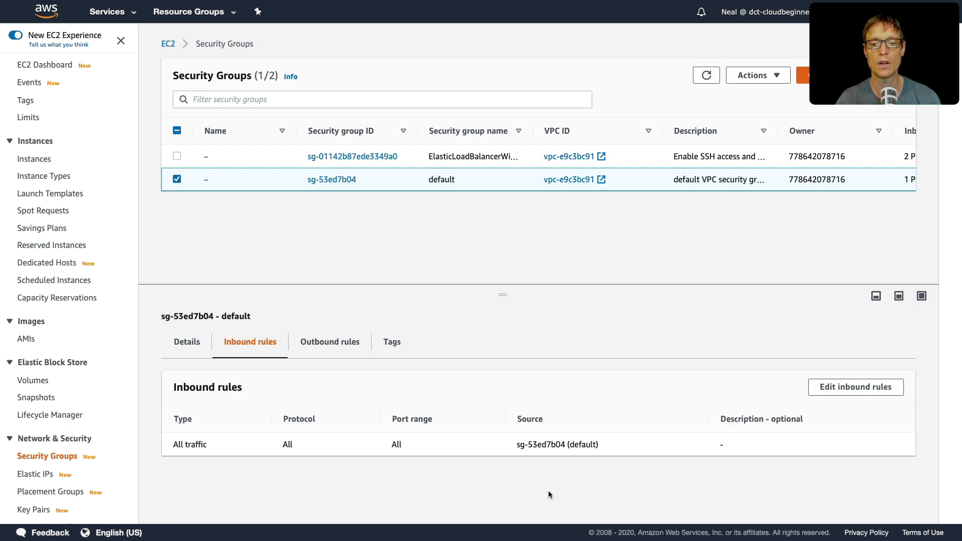
{"action": "mouse_move", "coordinate": [855, 387]}
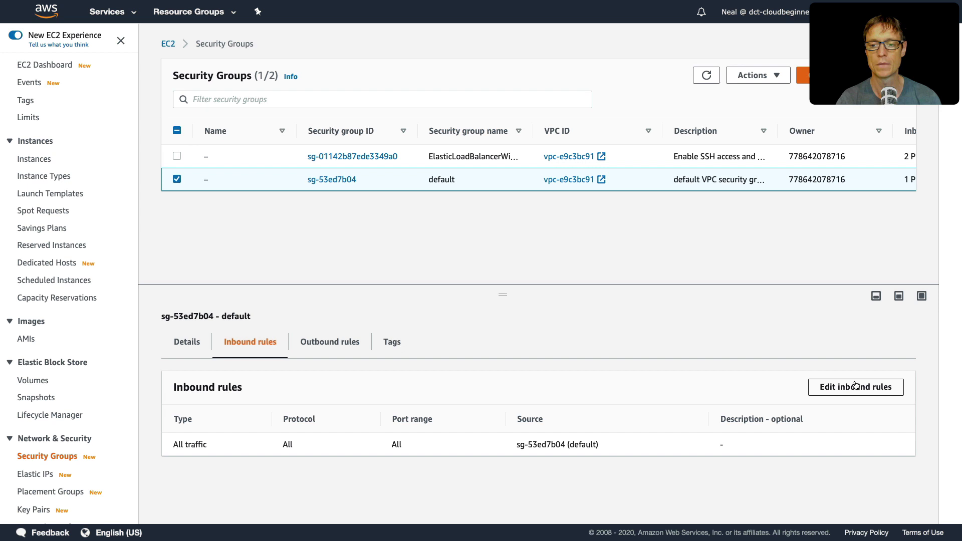
{"action": "left_click", "coordinate": [855, 387]}
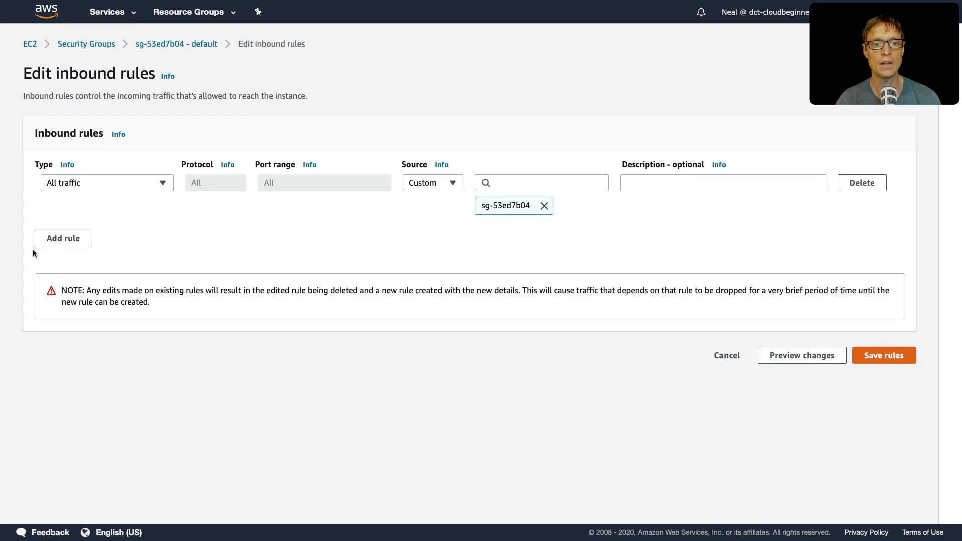
{"action": "left_click", "coordinate": [63, 238]}
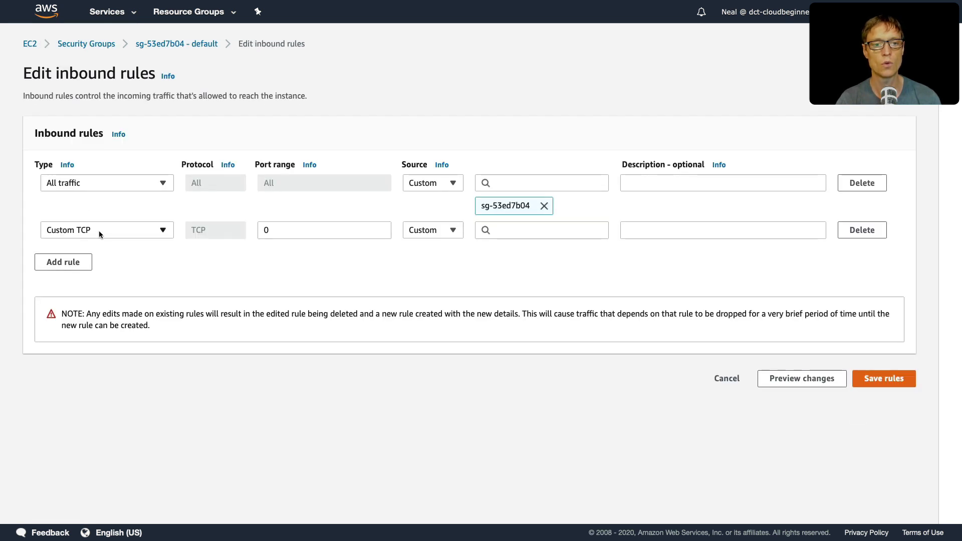
{"action": "type", "text": "HTT"}
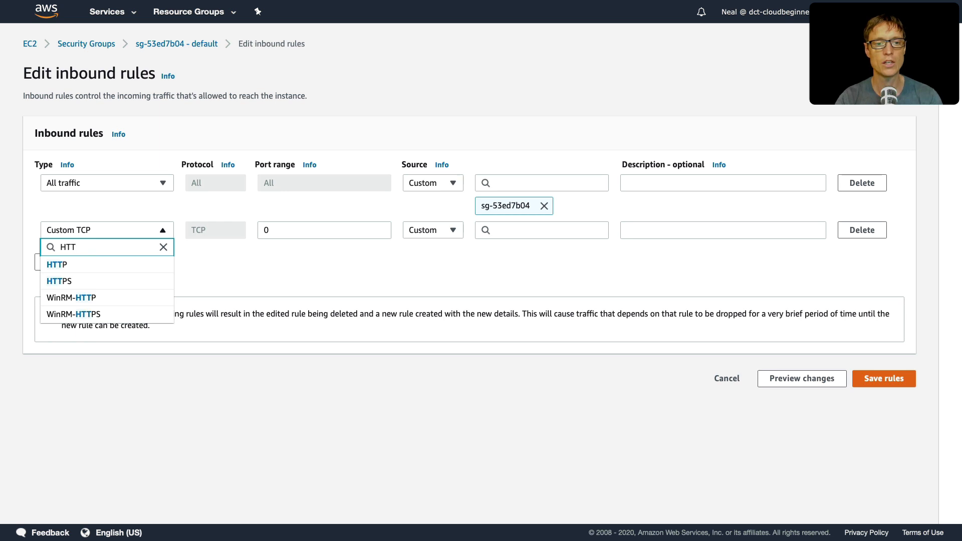
{"action": "left_click", "coordinate": [56, 264]}
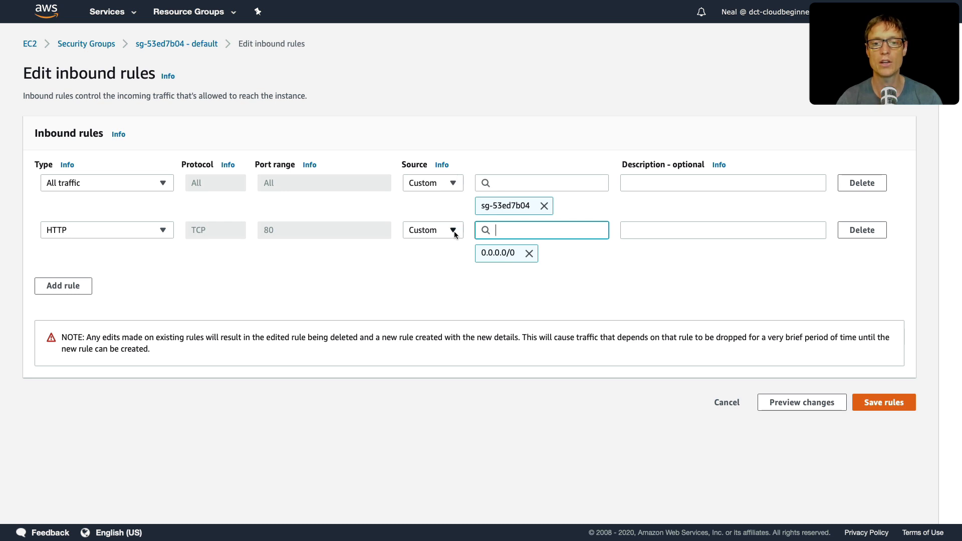
{"action": "left_click", "coordinate": [885, 402]}
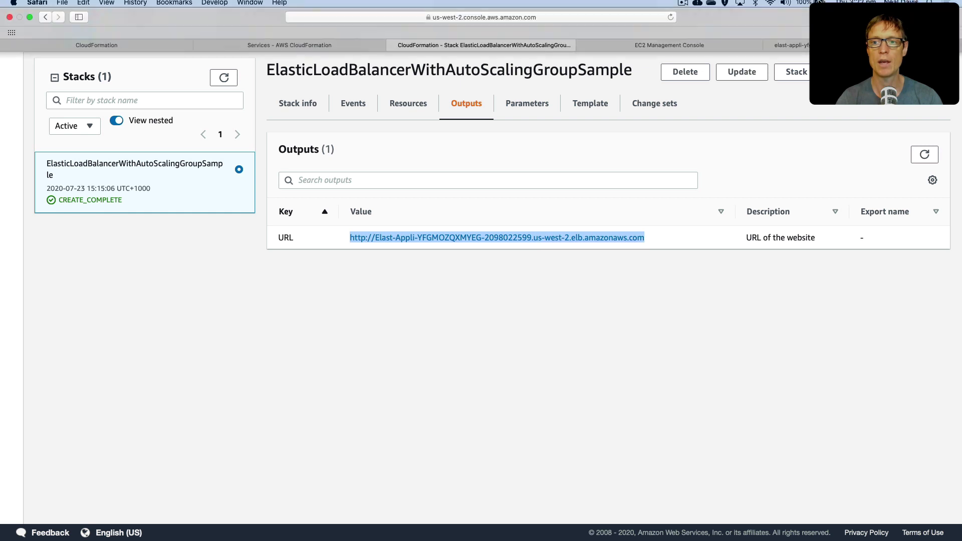
Show the CREATE_COMPLETE stack's Outputs with its website URL in CloudFormation.
{"action": "left_click", "coordinate": [496, 237]}
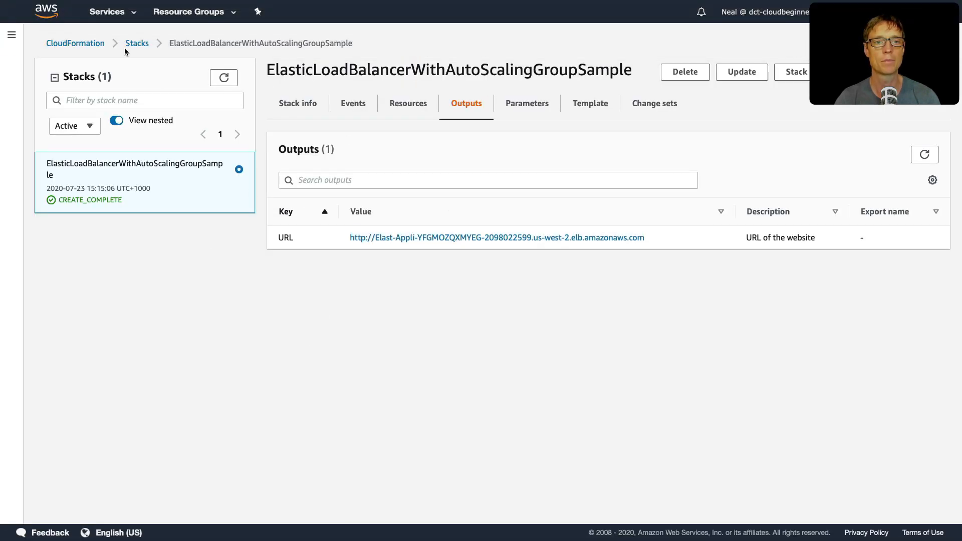
Delete the ElasticLoadBalancerWithAutoScalingGroupSample stack from the Stacks list and confirm, starting DELETE_IN_PROGRESS.
{"action": "left_click", "coordinate": [137, 43]}
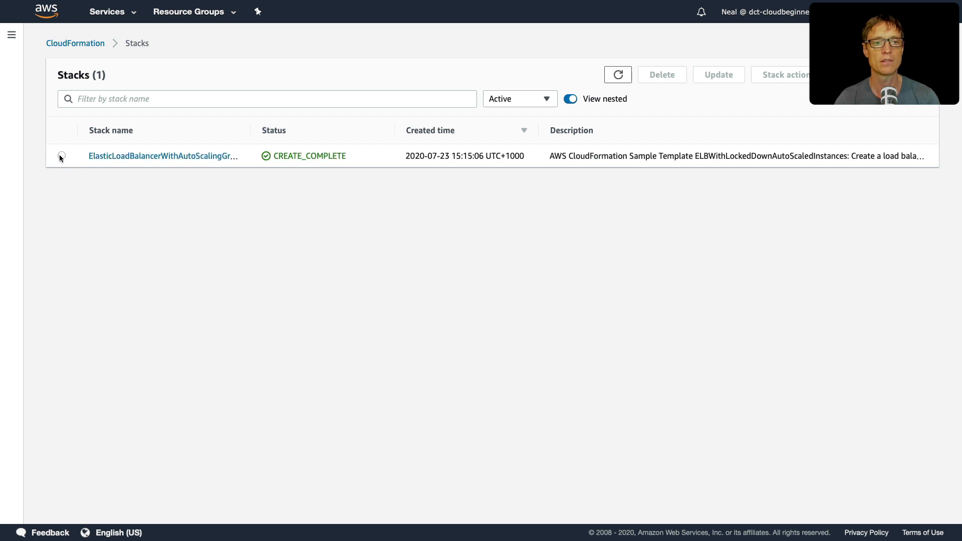
{"action": "left_click", "coordinate": [61, 156]}
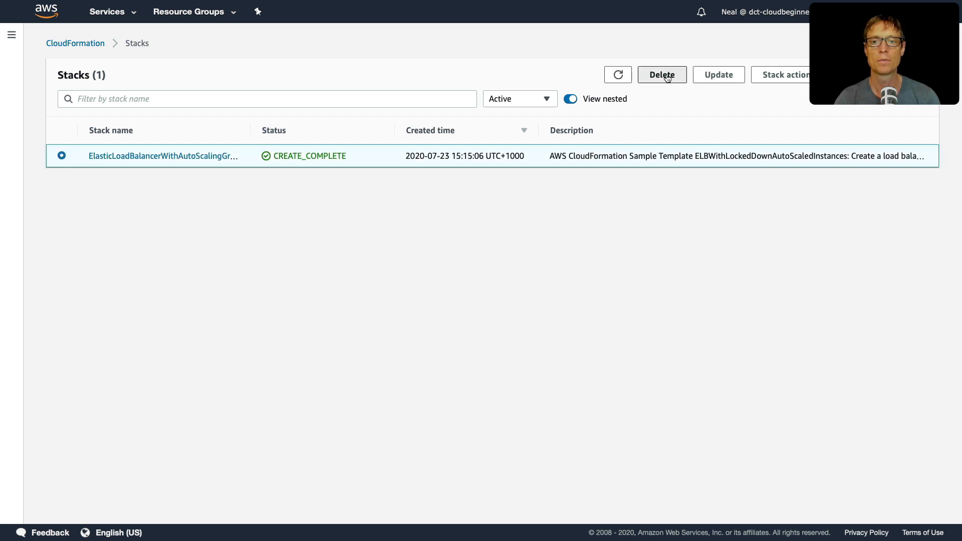
{"action": "left_click", "coordinate": [661, 74]}
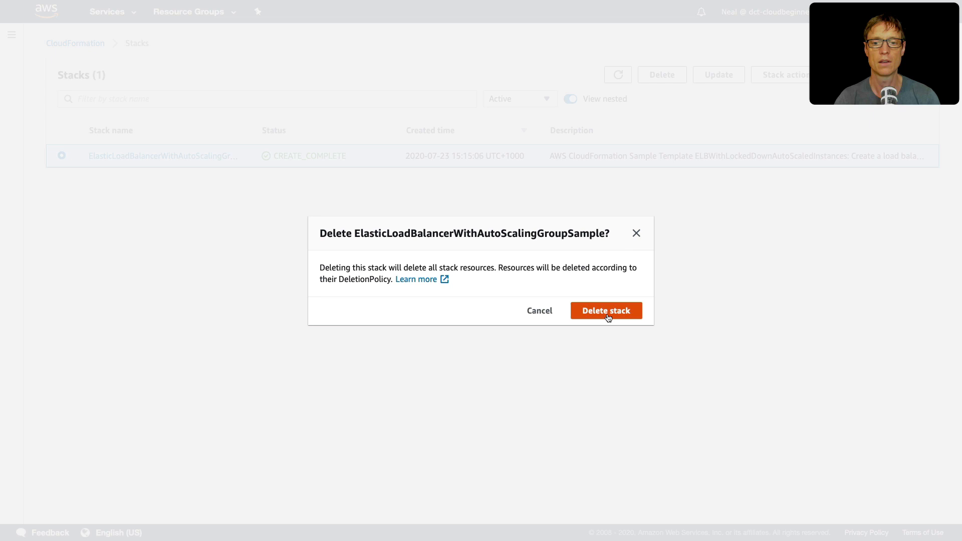
{"action": "left_click", "coordinate": [606, 311]}
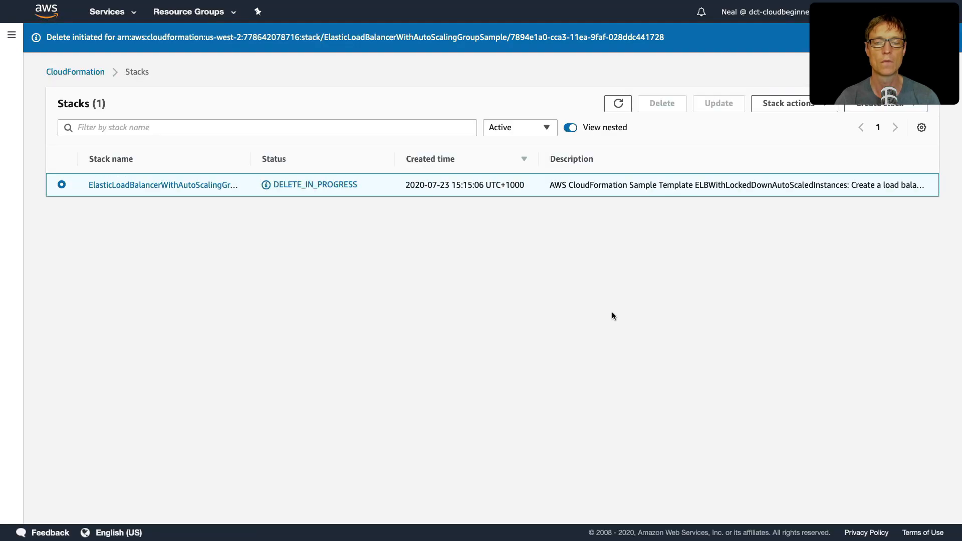